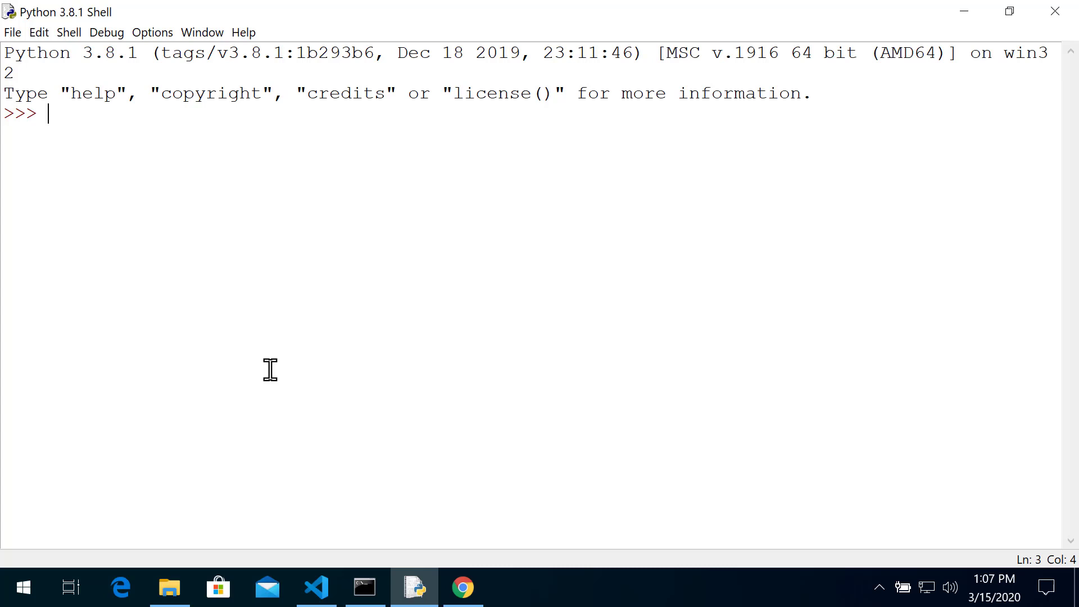
pyautogui.moveTo(492, 217)
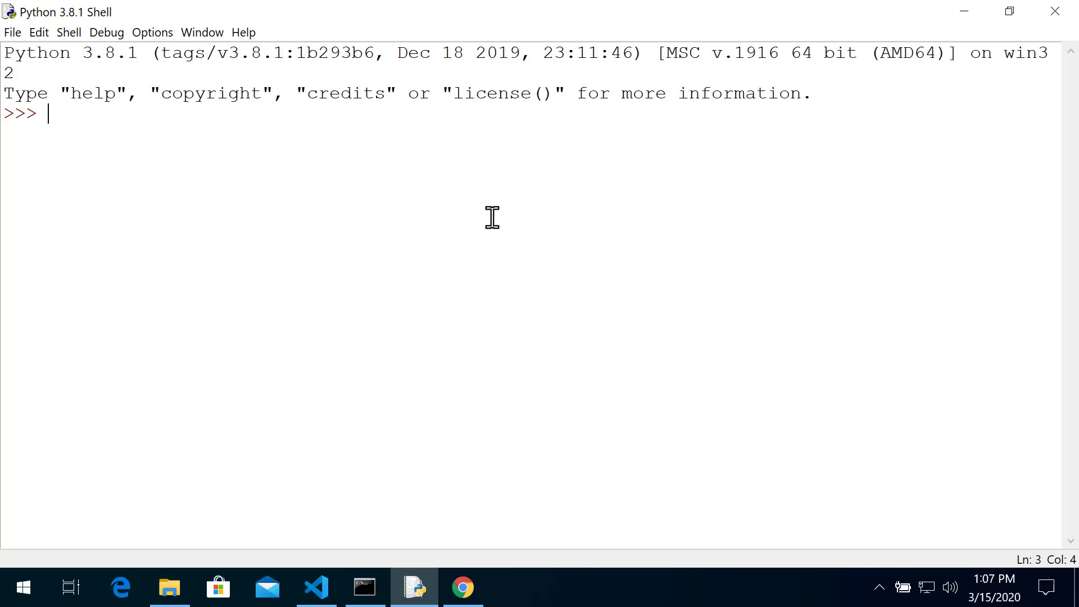
pyautogui.moveTo(445, 209)
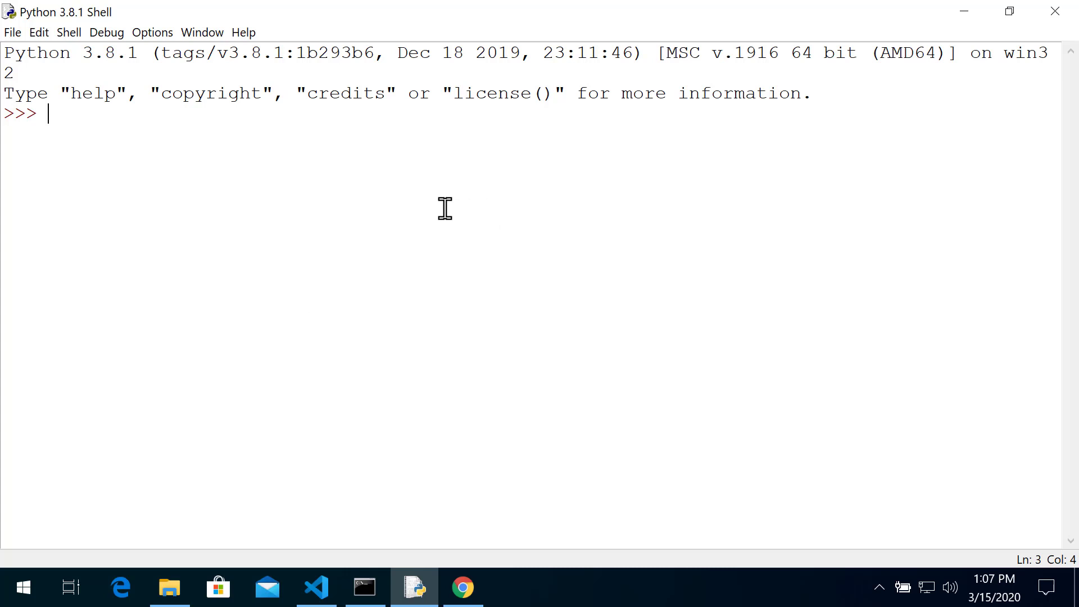
pyautogui.moveTo(416, 209)
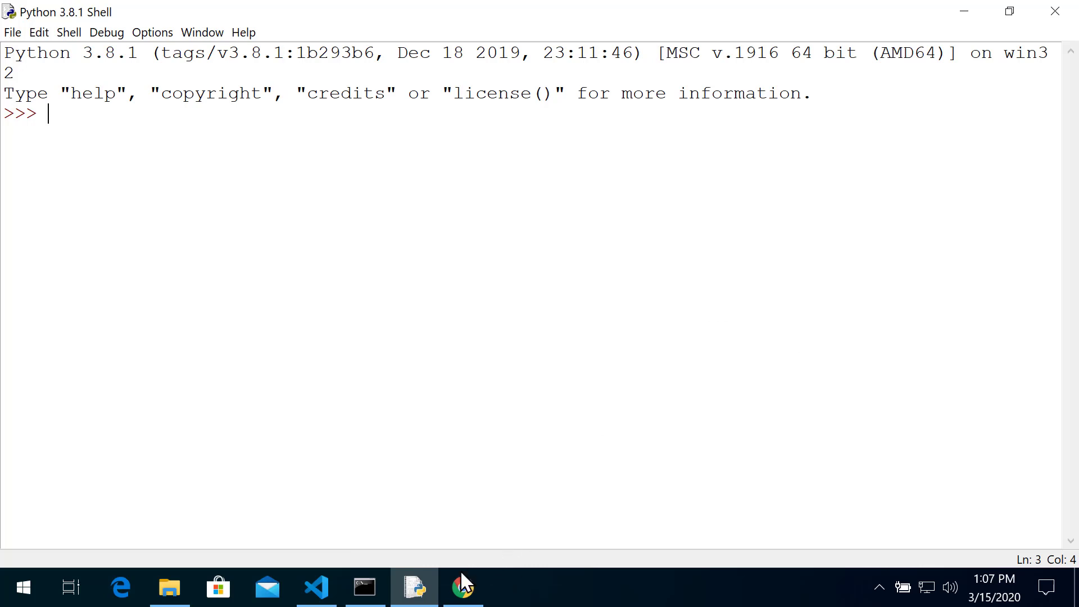
# - View the Tri-C important phone numbers page in the browser and scroll through it
pyautogui.click(462, 587)
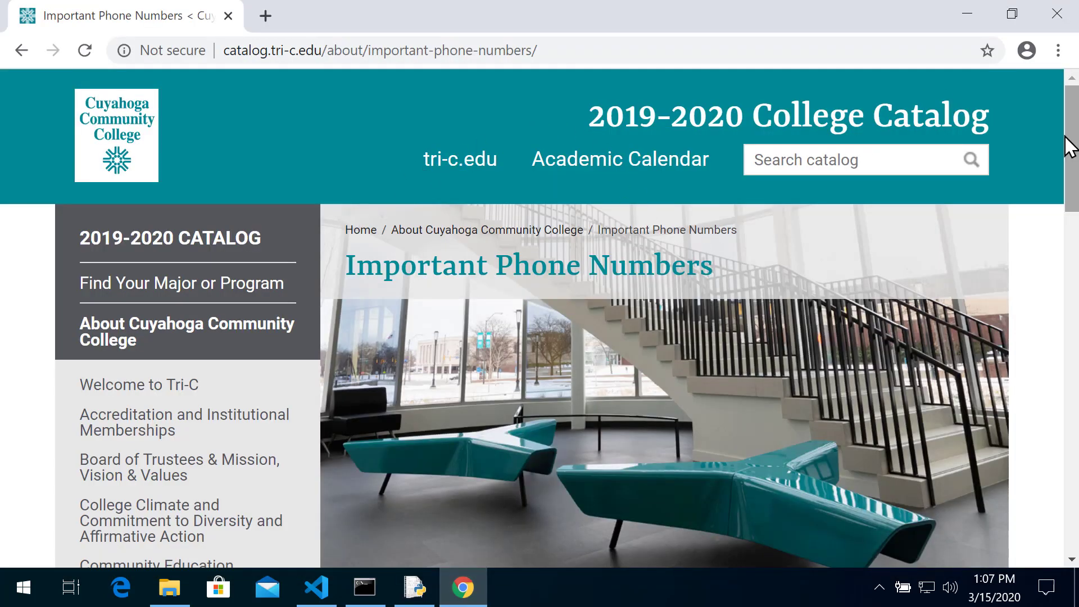
pyautogui.scroll(-3)
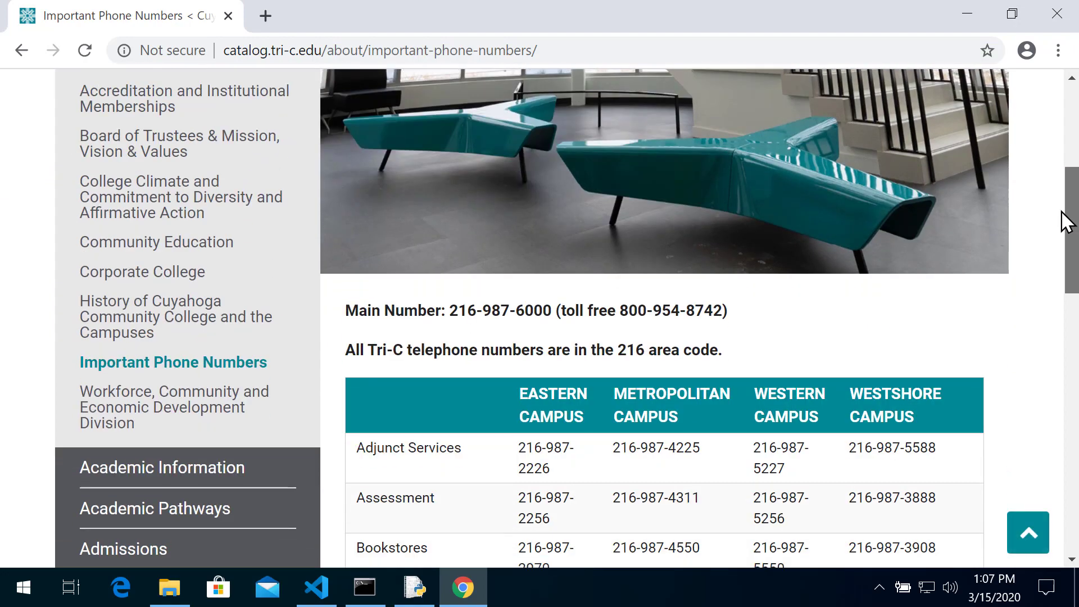
pyautogui.scroll(-3)
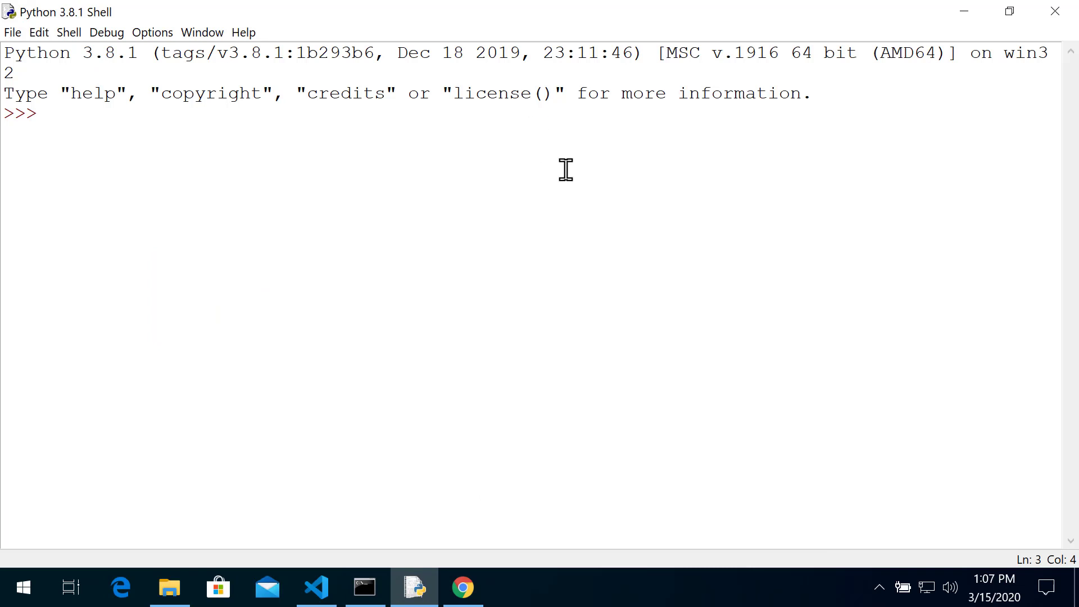
# - Import webbrowser, open the catalog phone-numbers URL with webbrowser.open, then close Chrome
pyautogui.write('i')
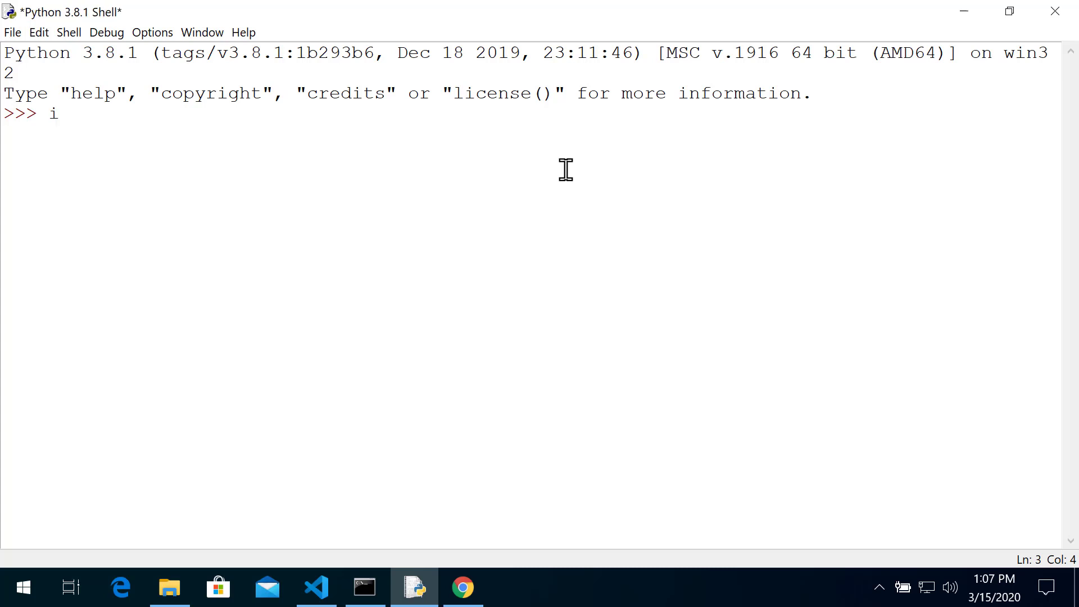
pyautogui.write('mport webbrowser')
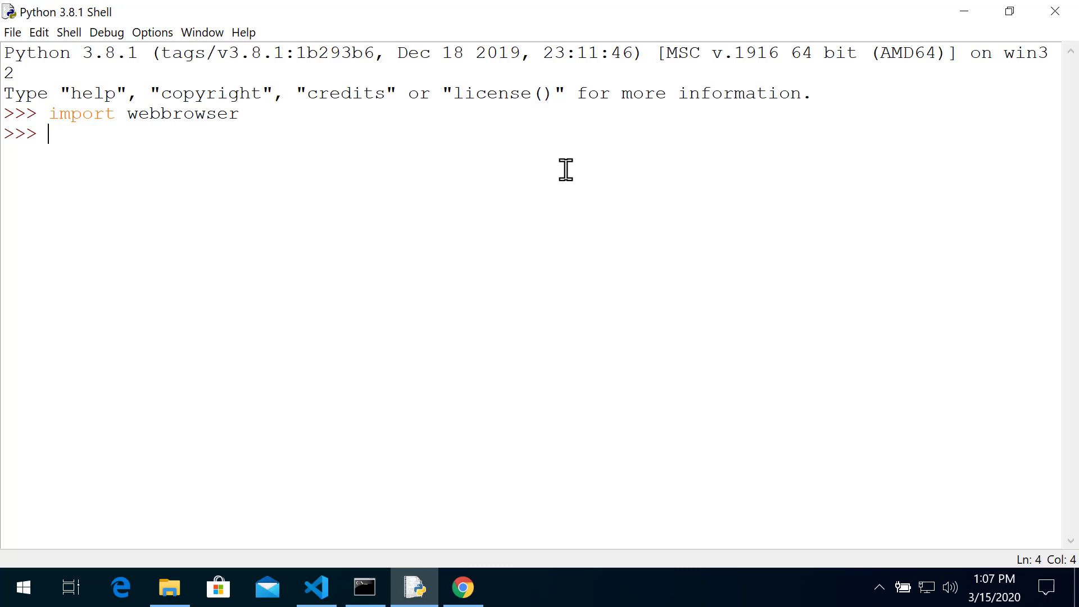
pyautogui.write('web')
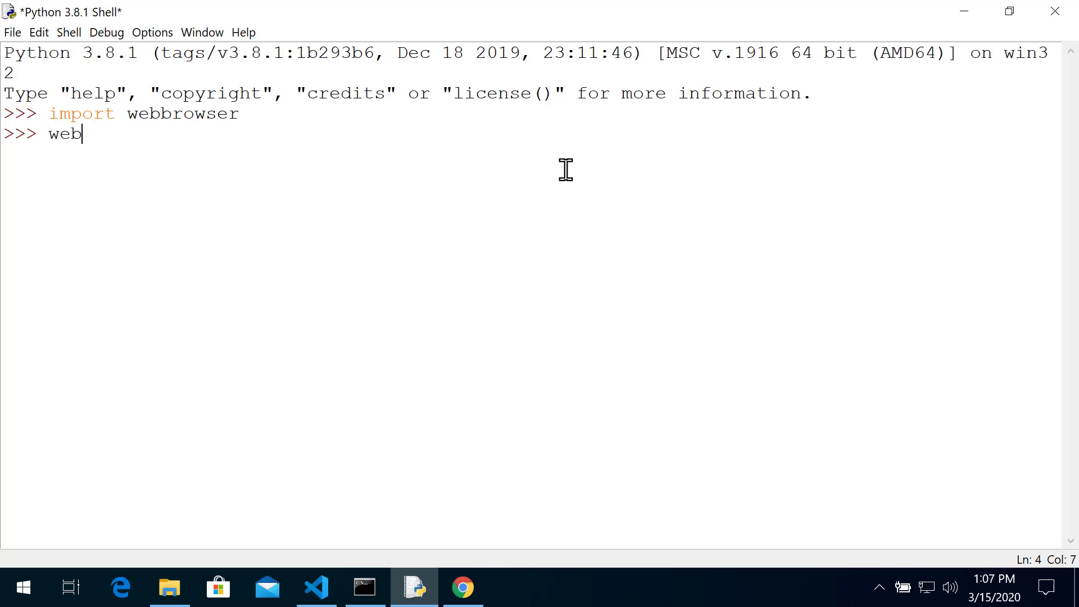
pyautogui.write('brow')
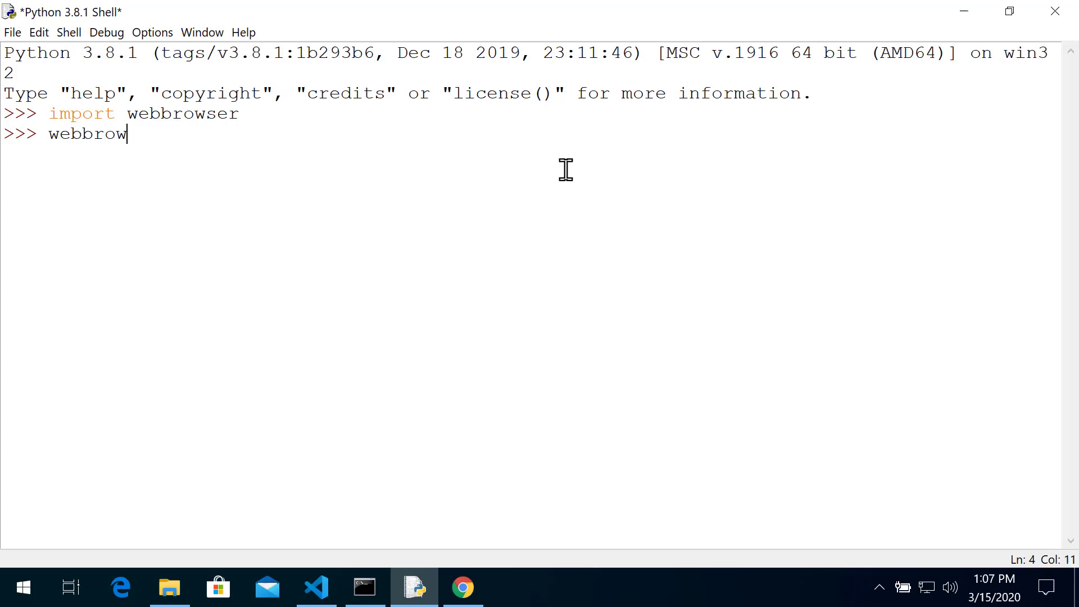
pyautogui.write('ser.o')
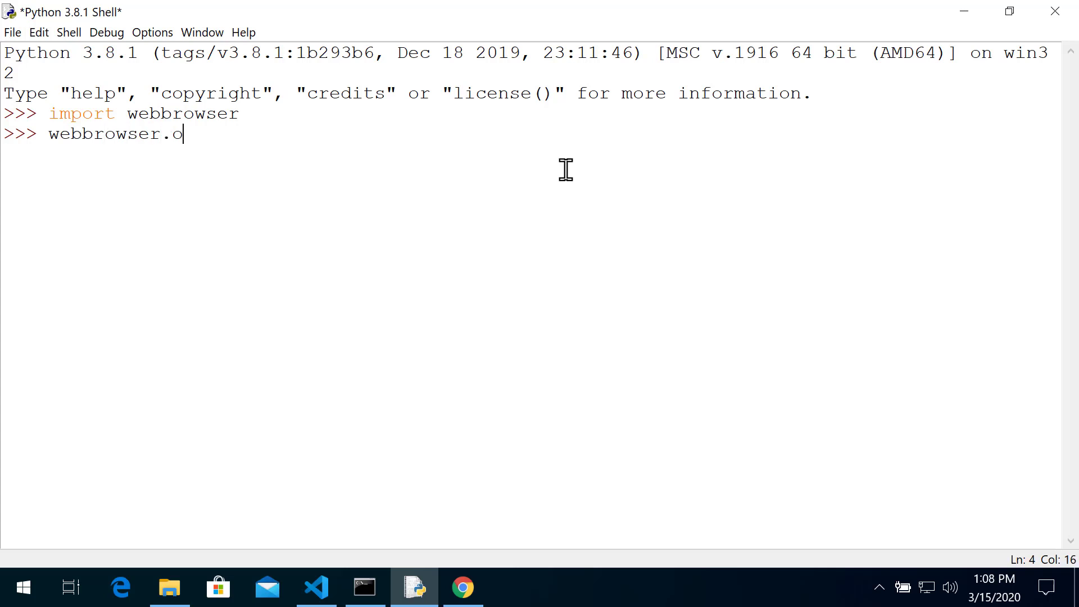
pyautogui.write('pen(http://catalog.tri-c.edu/about/important-phone-numbers')
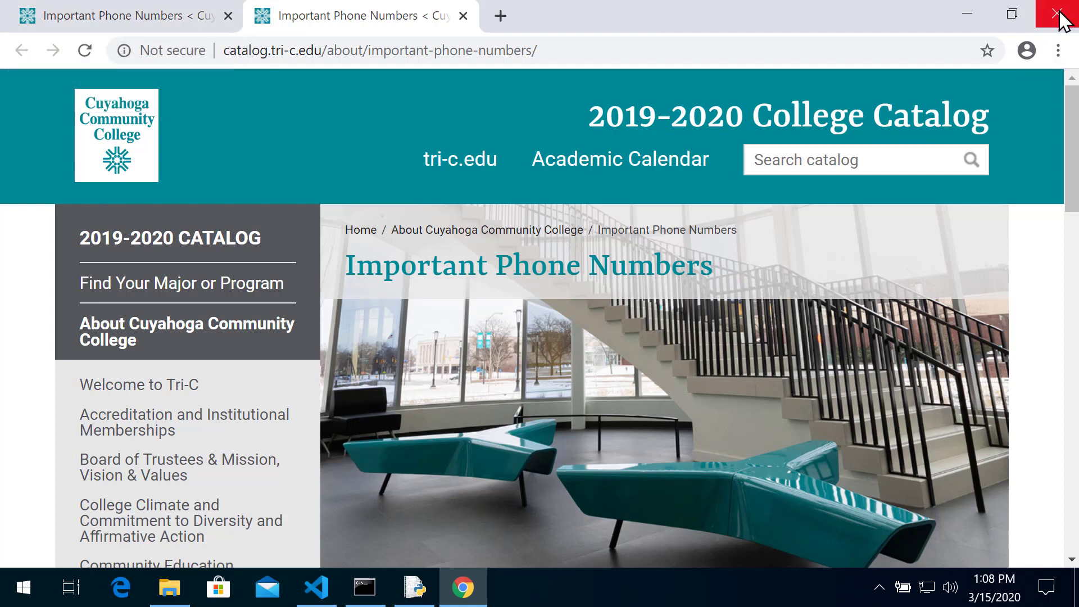
pyautogui.moveTo(1063, 15)
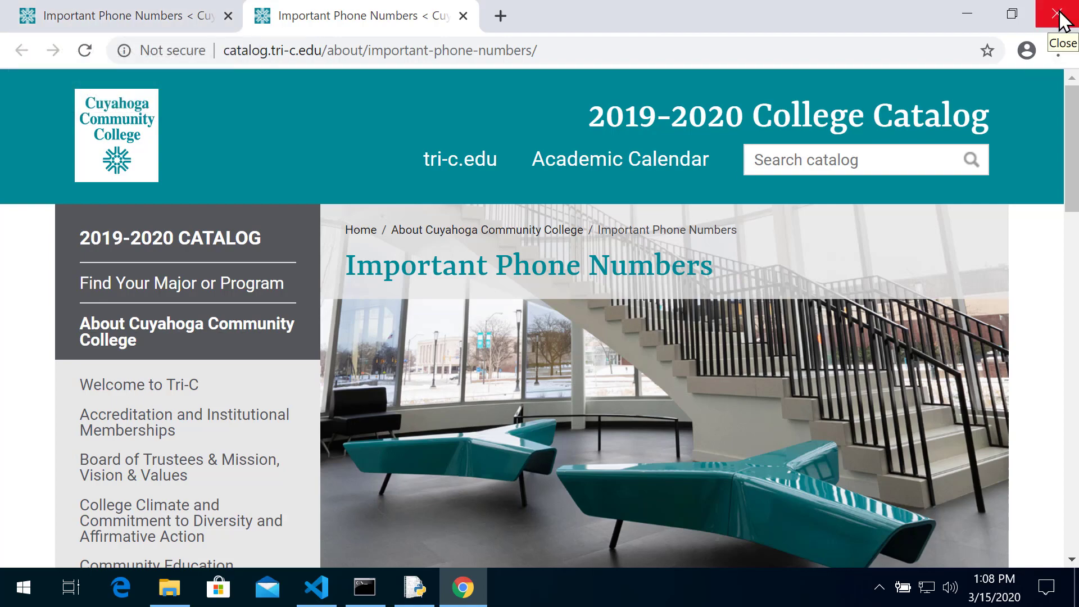
pyautogui.click(1064, 14)
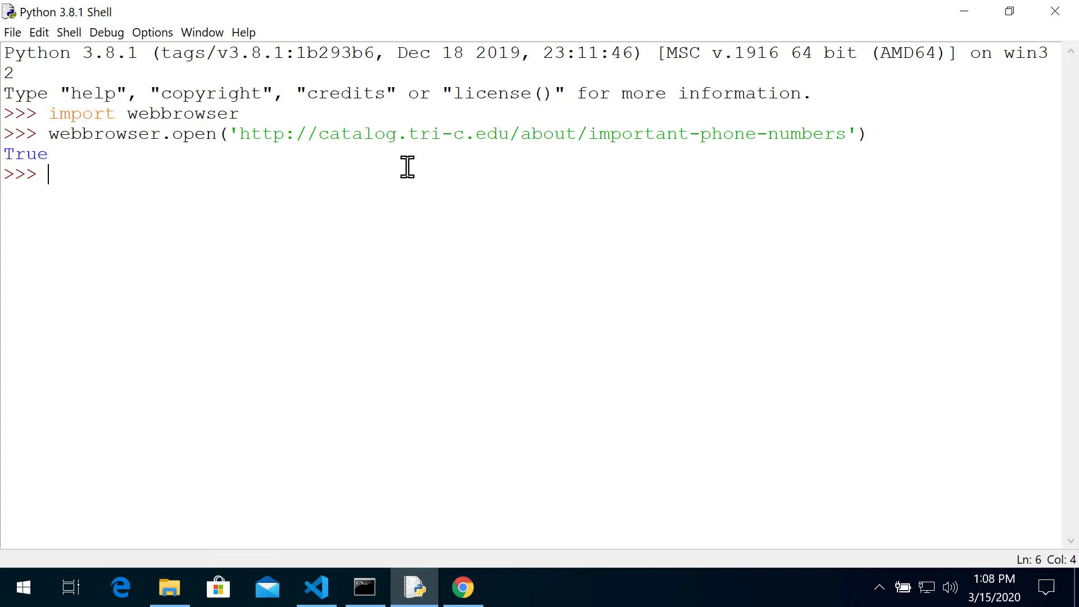
pyautogui.moveTo(401, 175)
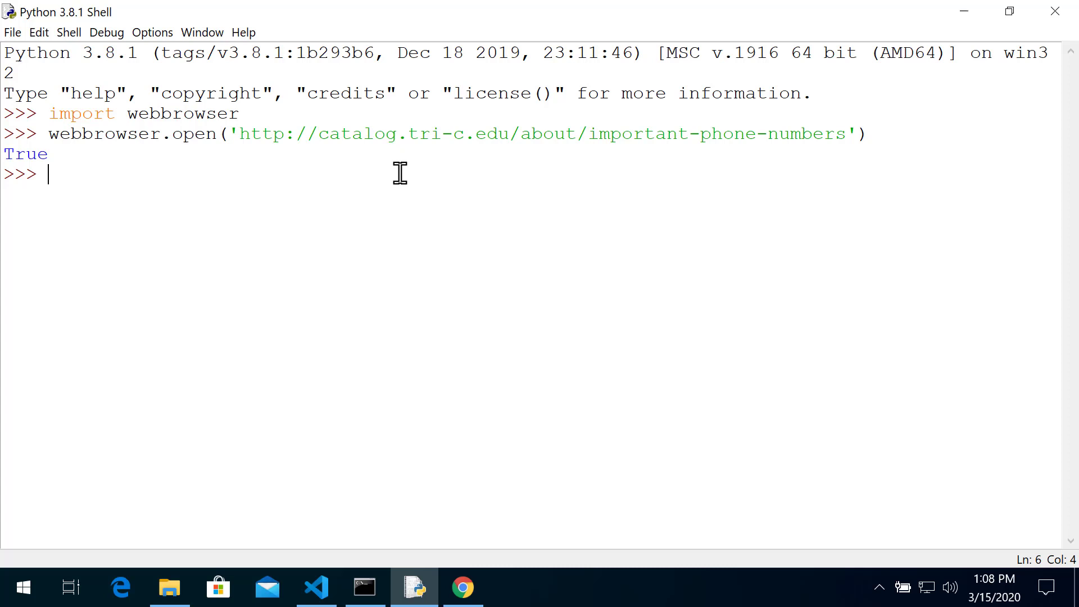
# - Import the requests module, correcting the misspelled name to 'requests'
pyautogui.write('im')
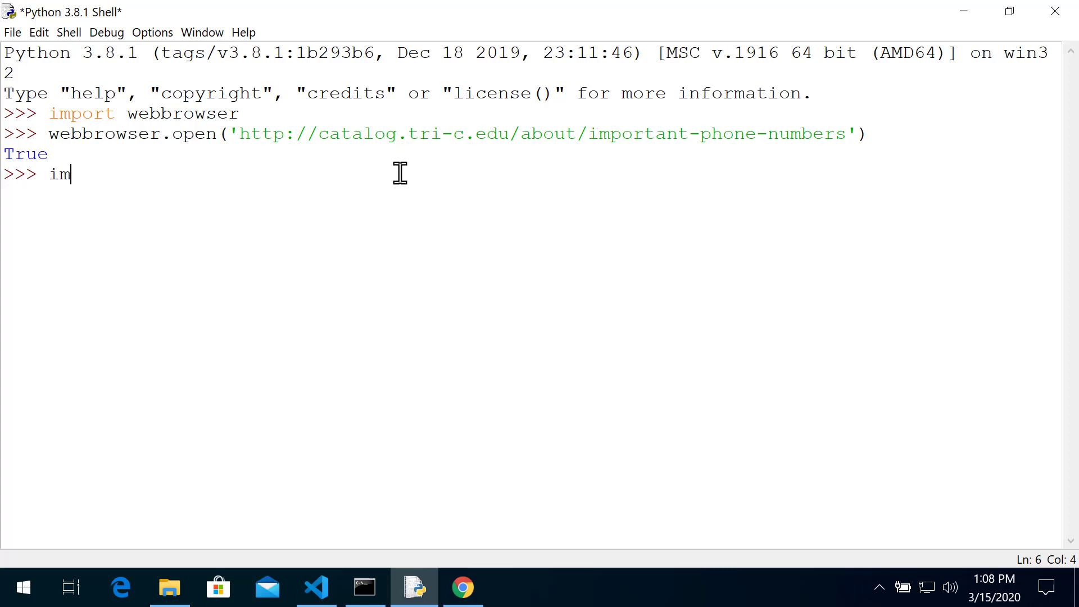
pyautogui.write('port resque')
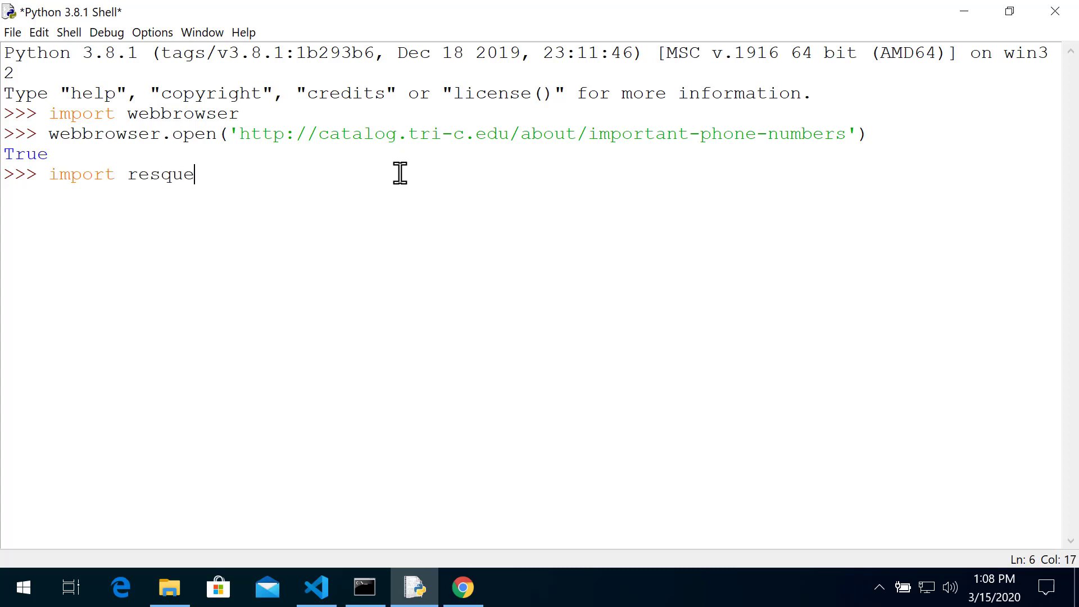
pyautogui.press('backspace')
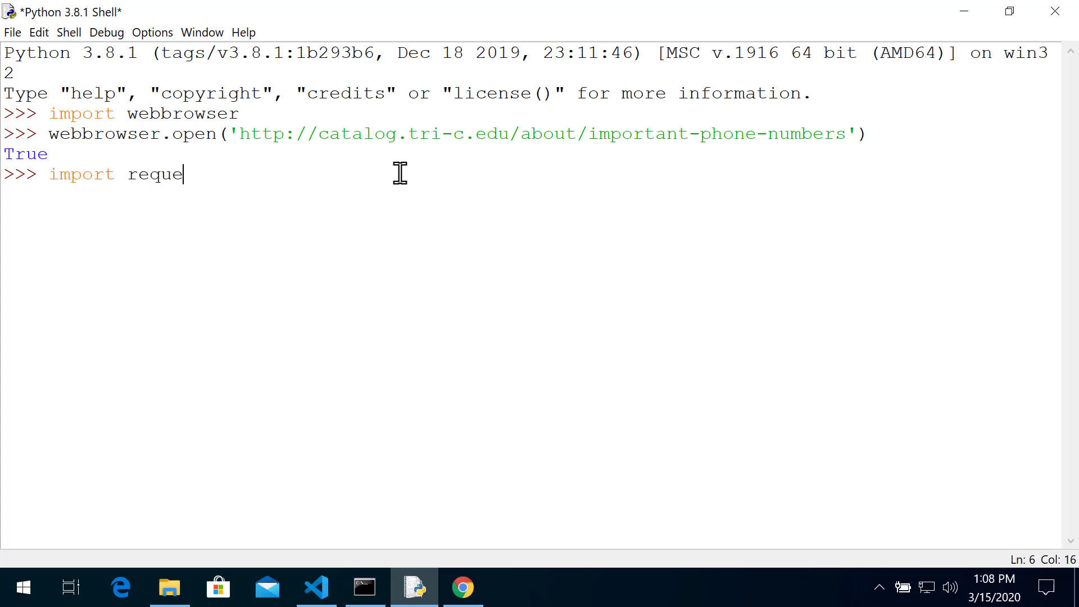
pyautogui.write('sts')
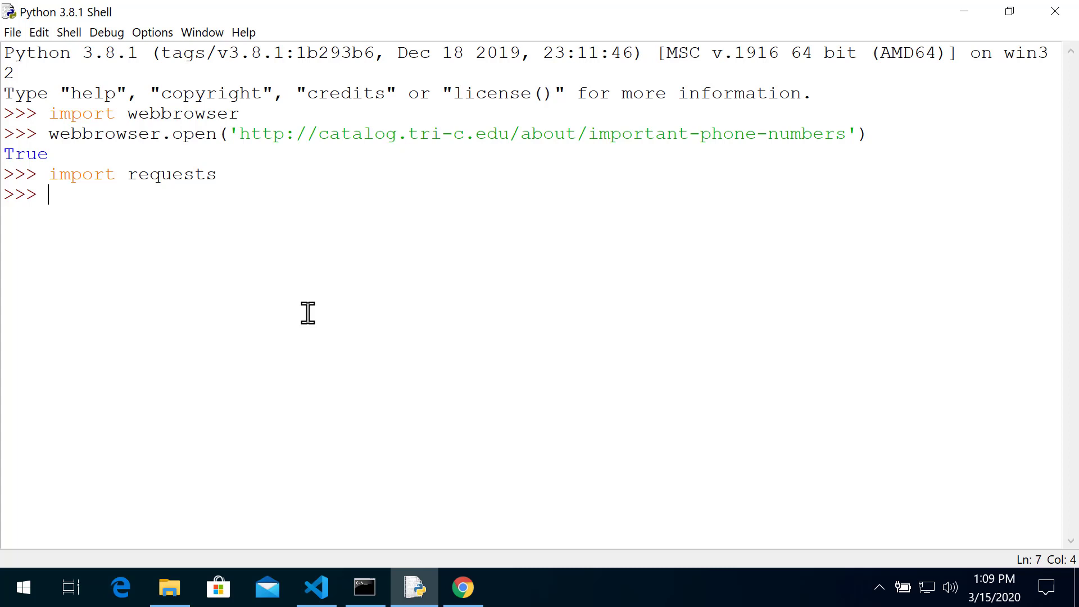
pyautogui.write('res')
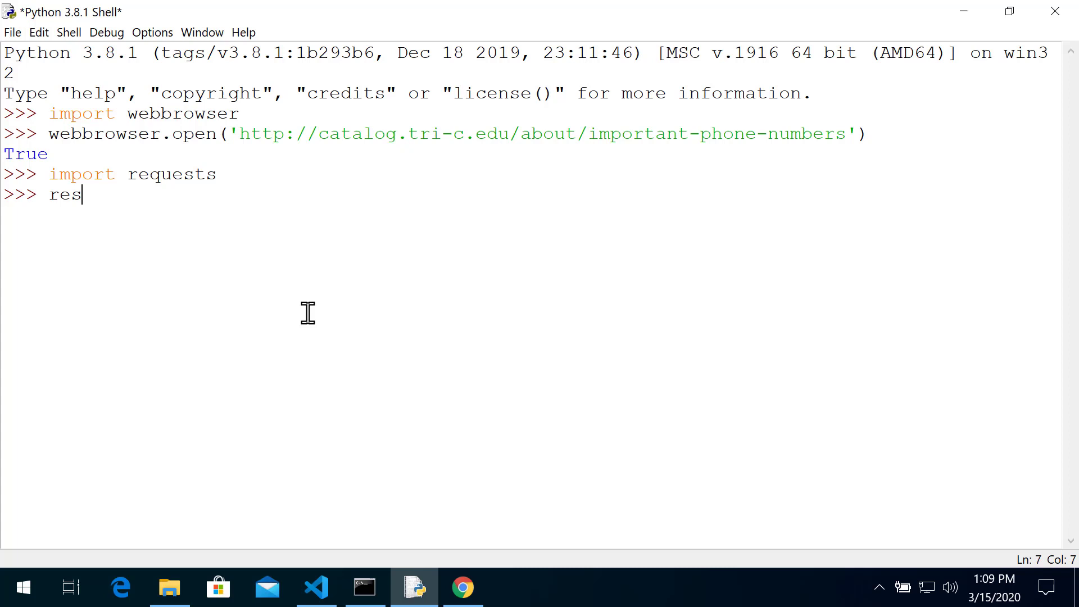
pyautogui.write('= req')
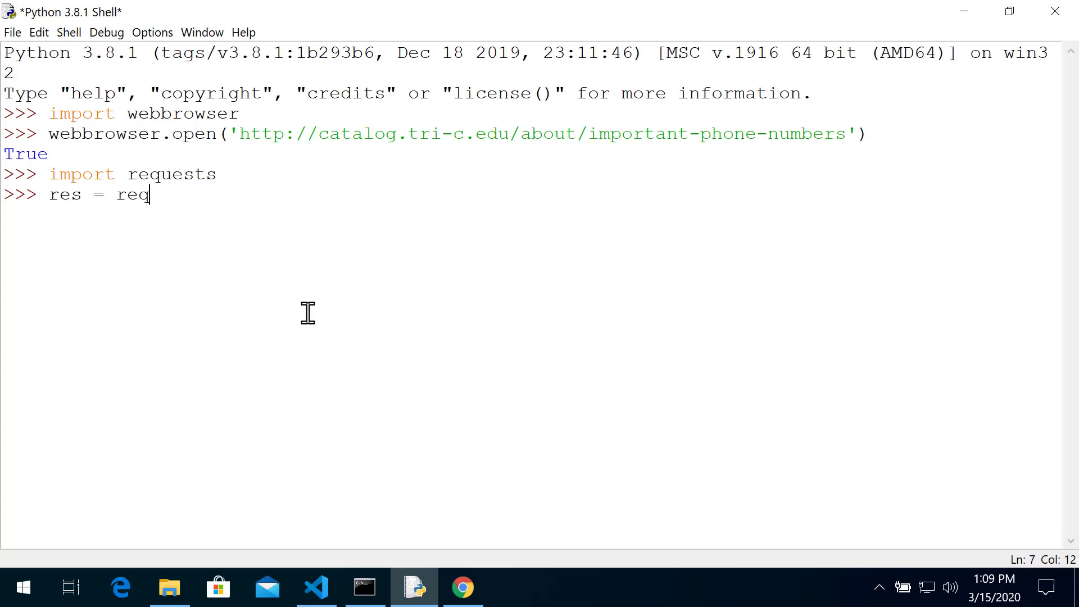
pyautogui.write('uests.get(')
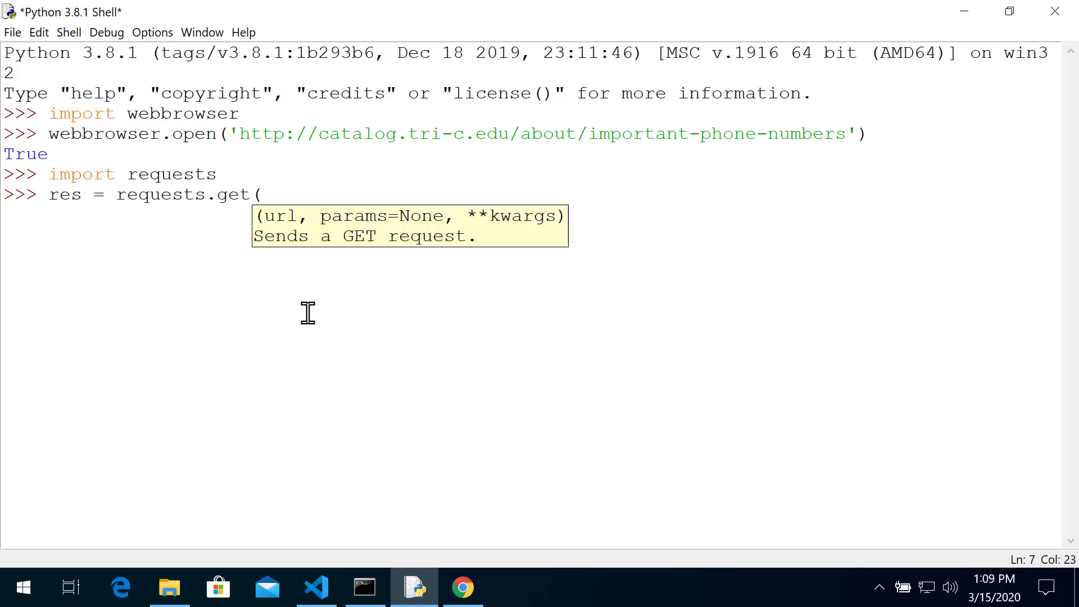
pyautogui.write("'")
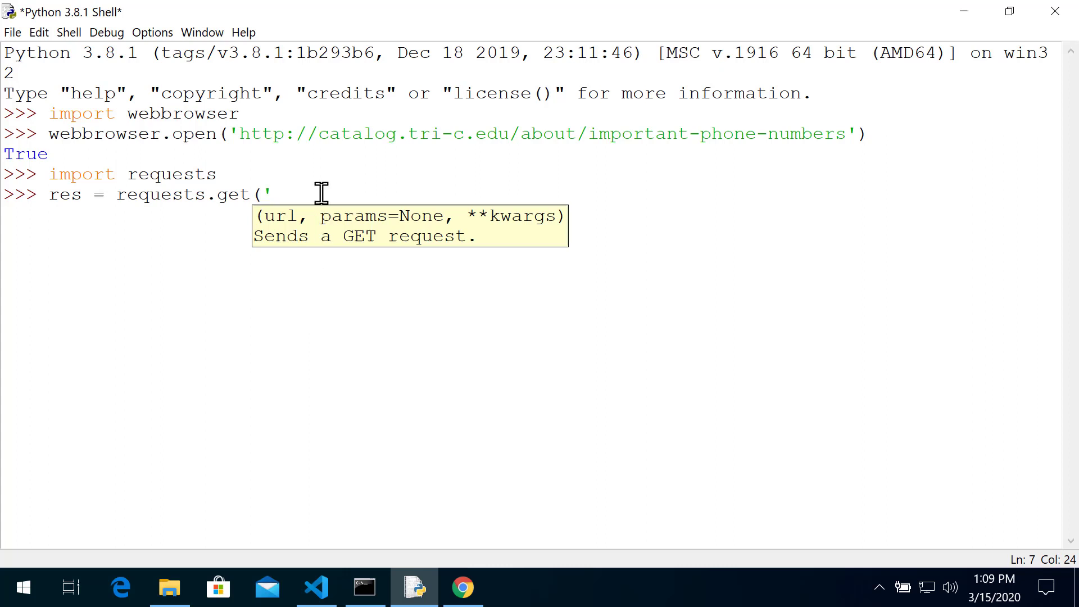
pyautogui.write('http://catalog.tri-c.edu/about/important-phone-numbers')
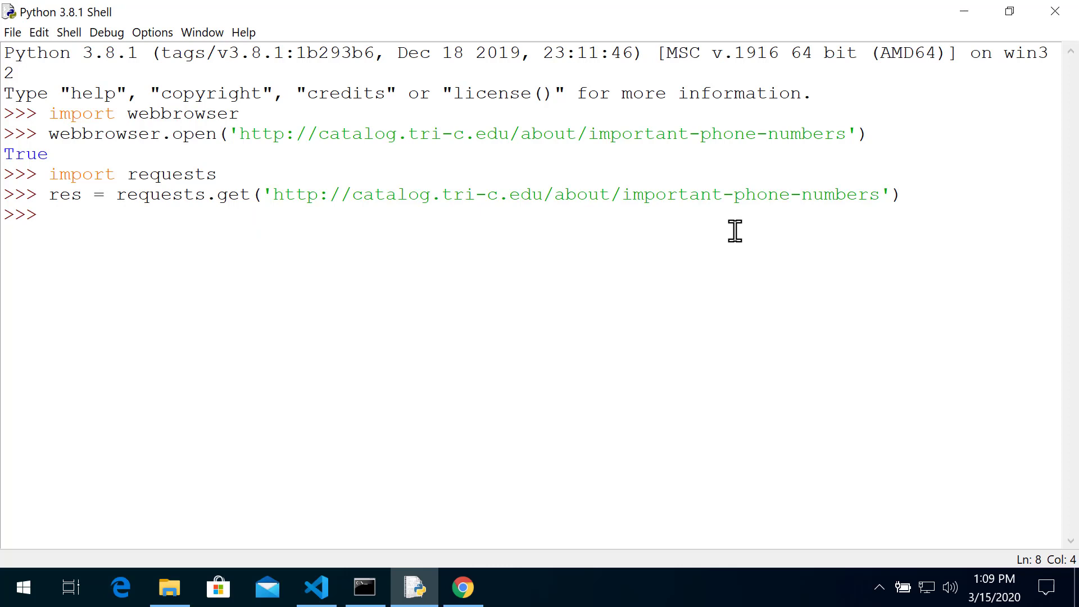
# - Check type(res) is a Response and that res.status_code is 200
pyautogui.write('ty')
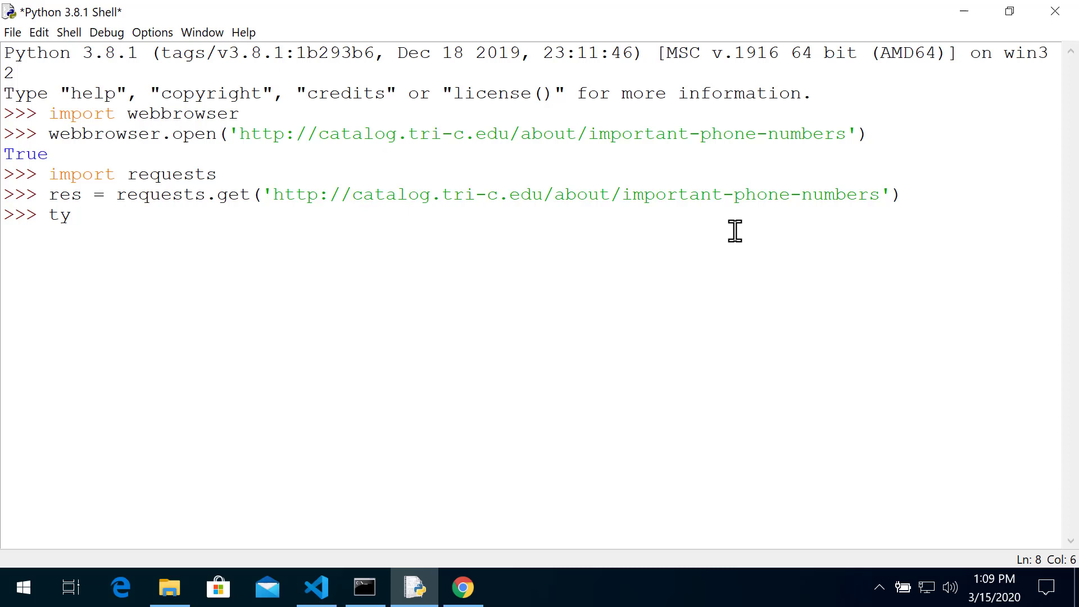
pyautogui.write('pe(res)')
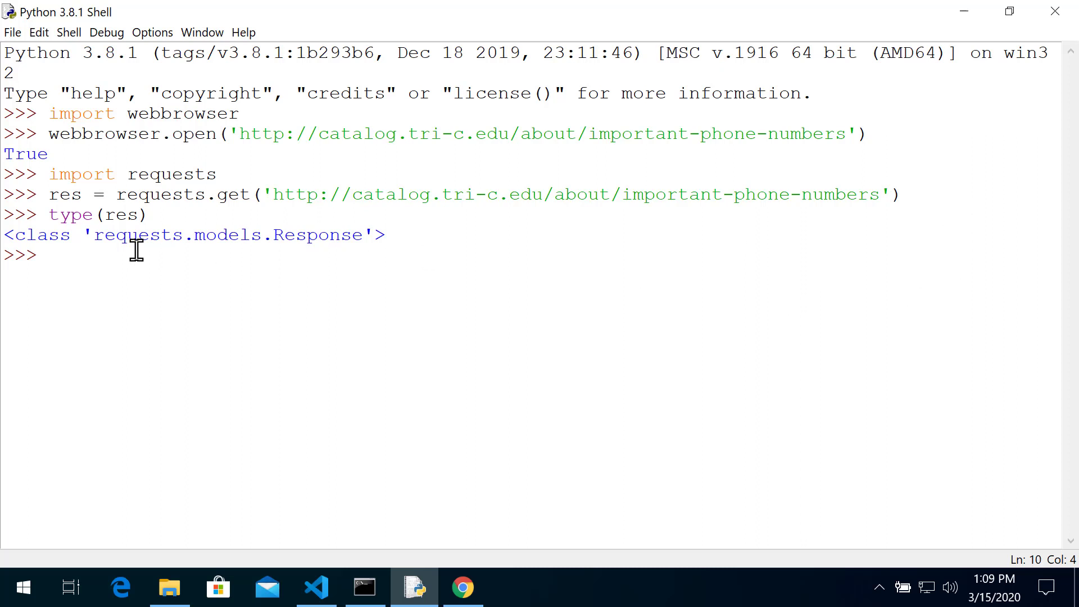
pyautogui.write('res.')
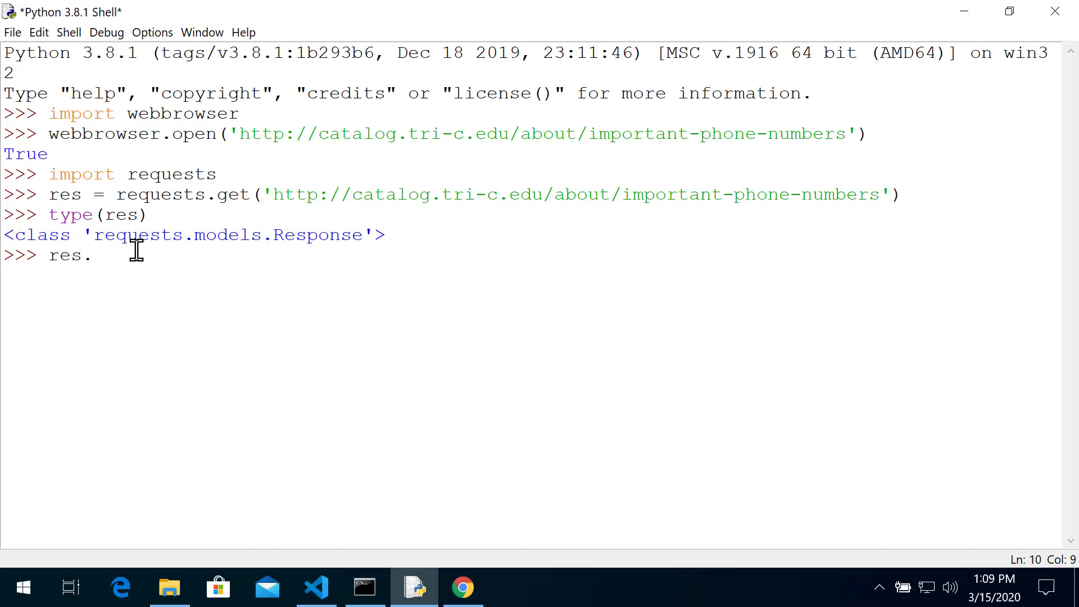
pyautogui.write('status_c')
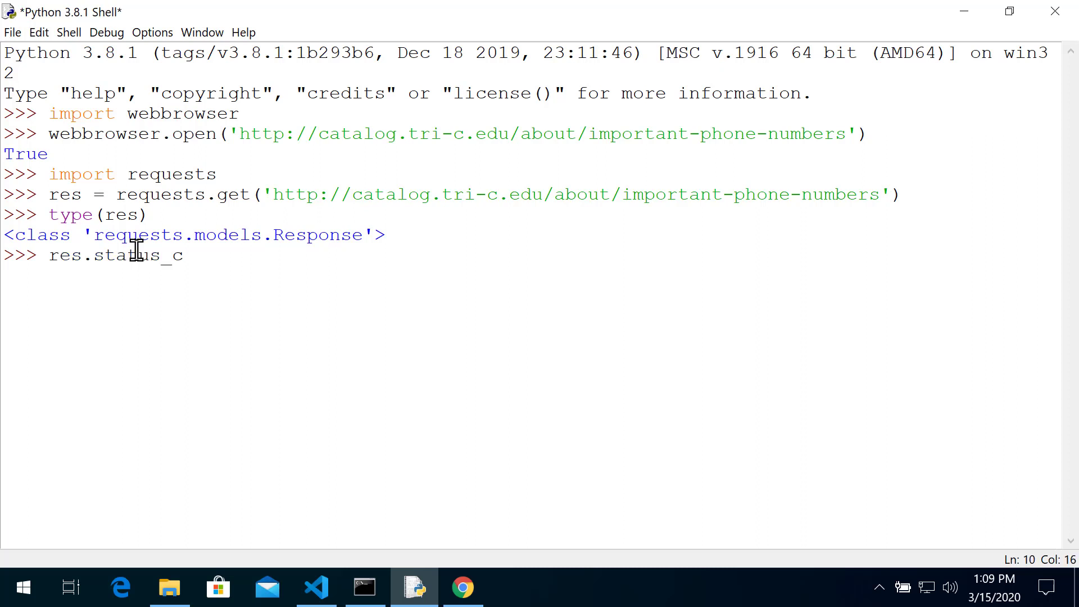
pyautogui.press('Return')
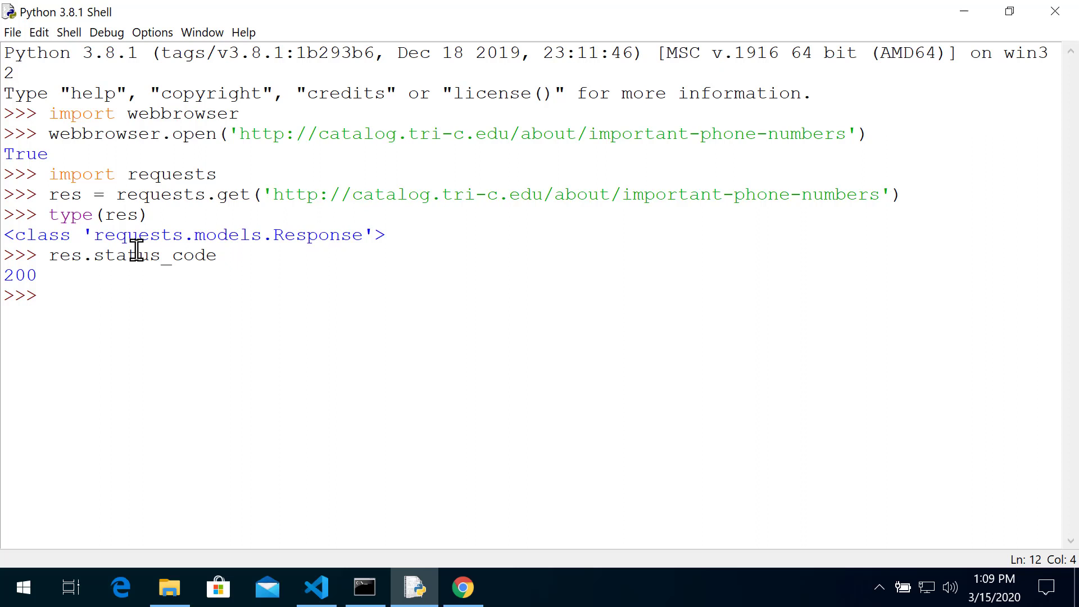
# - Look up requests.codes and confirm requests.codes.ok equals 200 after a typo error
pyautogui.write('res')
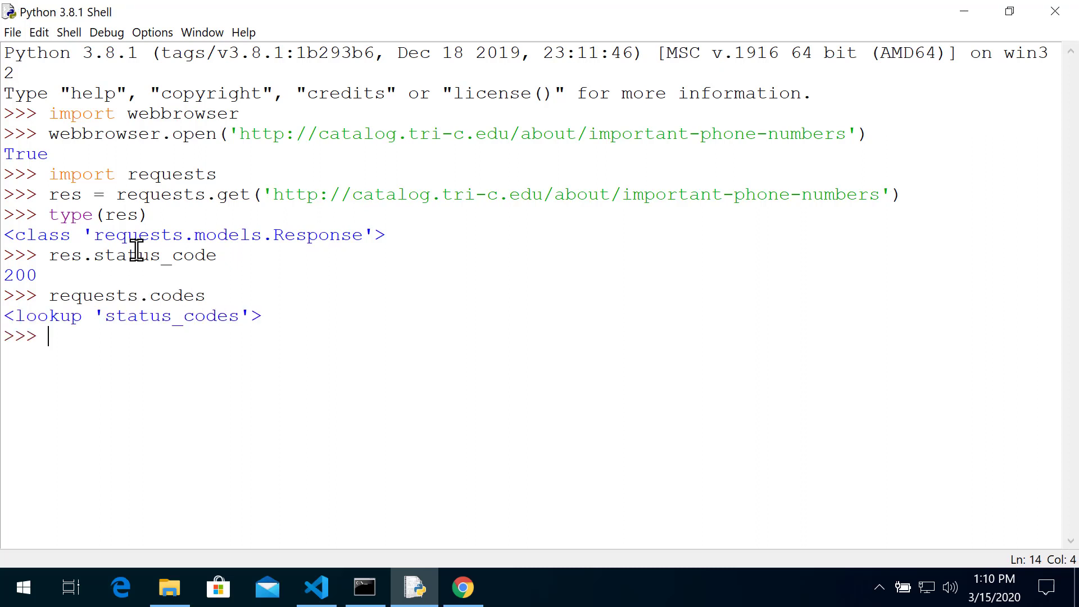
pyautogui.write('res')
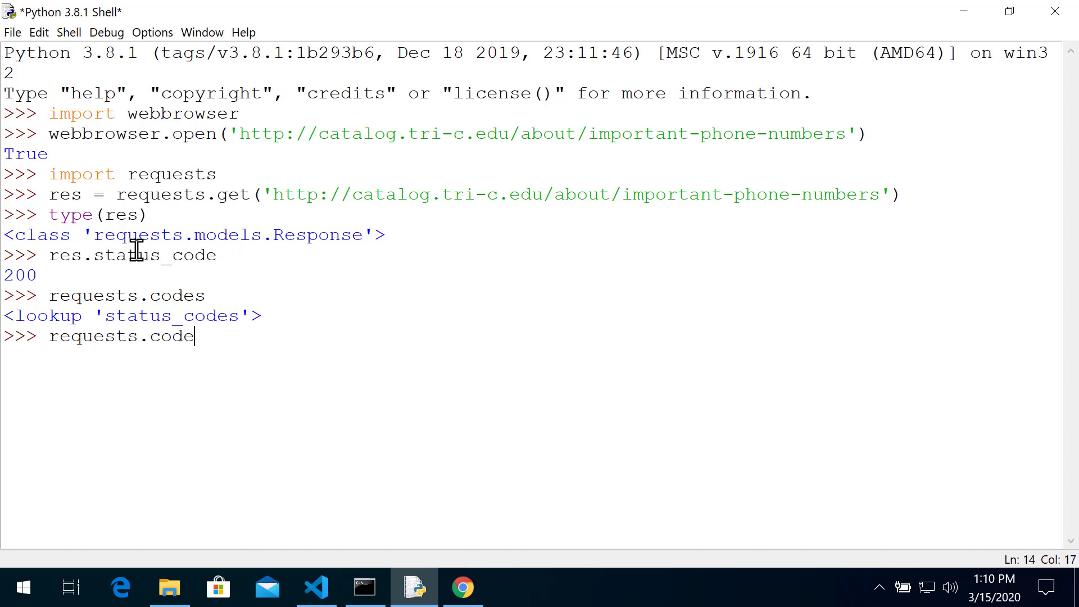
pyautogui.press('Return')
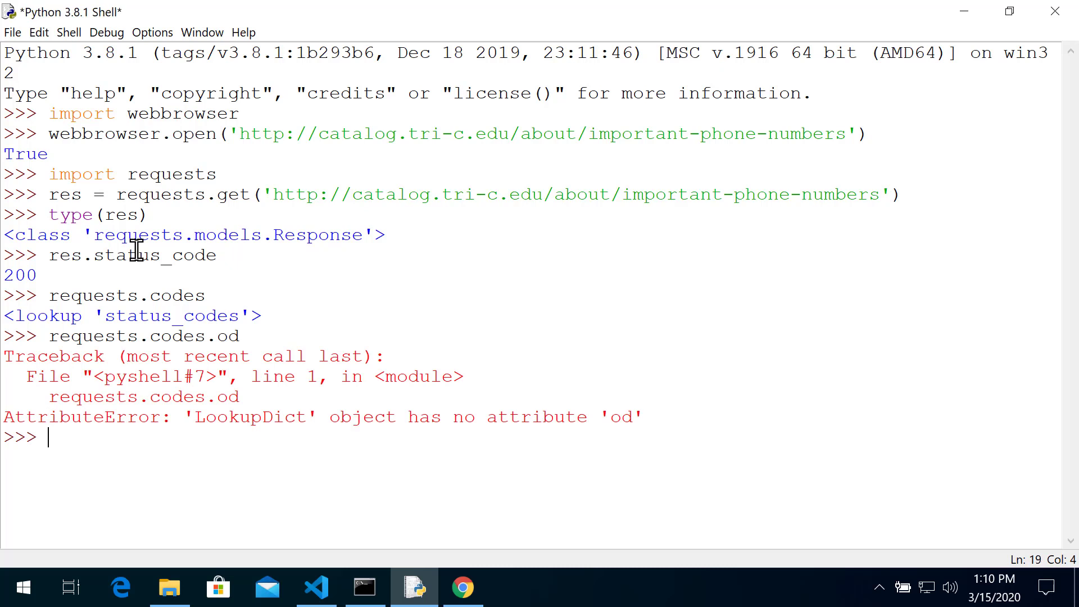
pyautogui.write('requests.c')
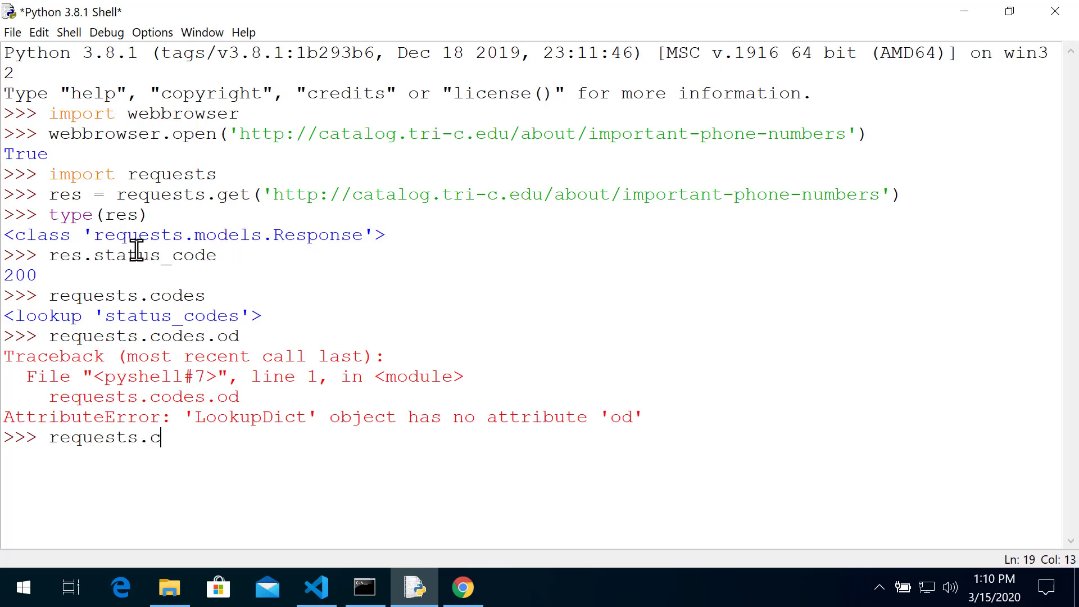
pyautogui.write('odes.of')
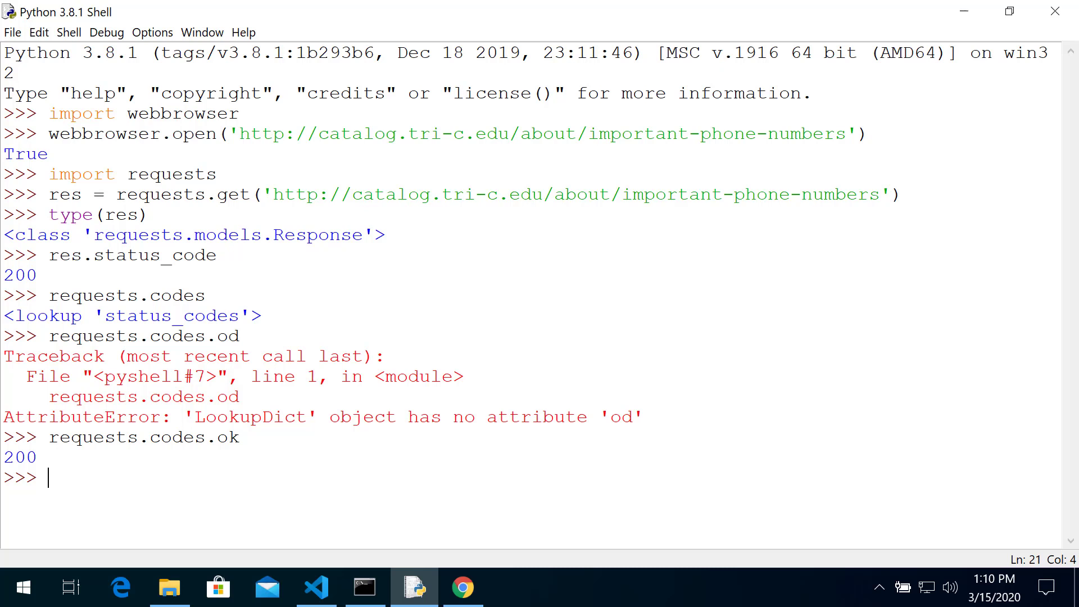
# - Run res.raise_for_status() and confirm it returns without raising an error
pyautogui.write('res.')
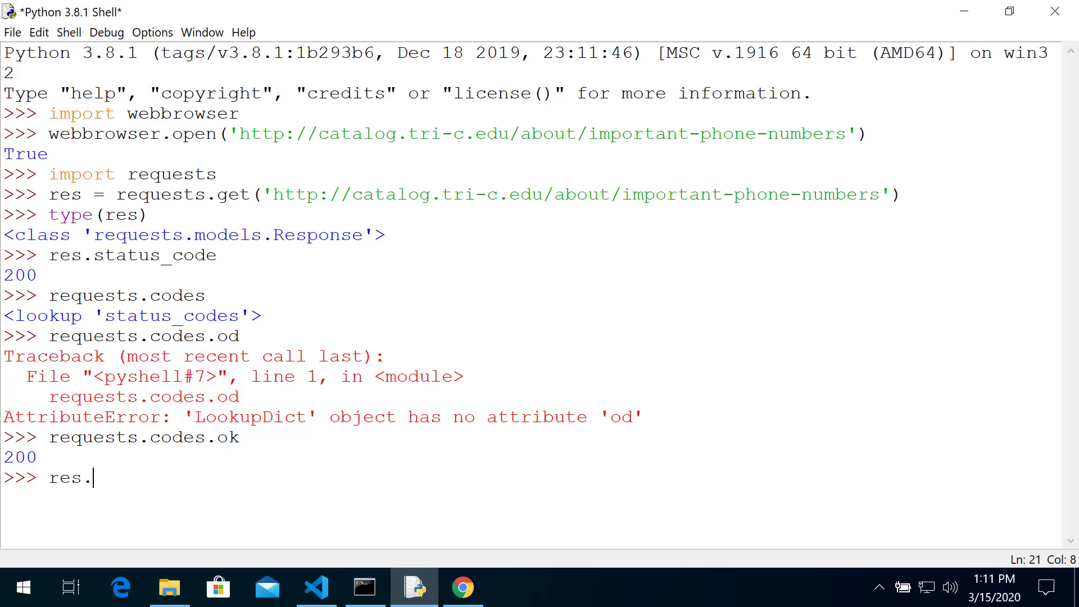
pyautogui.write('raise_for')
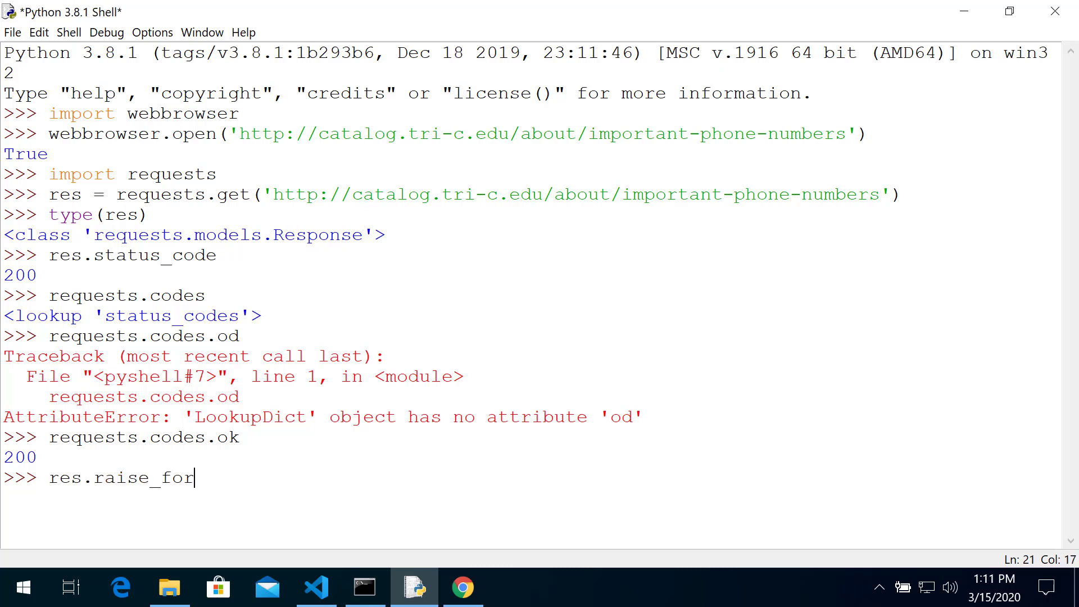
pyautogui.write('_status')
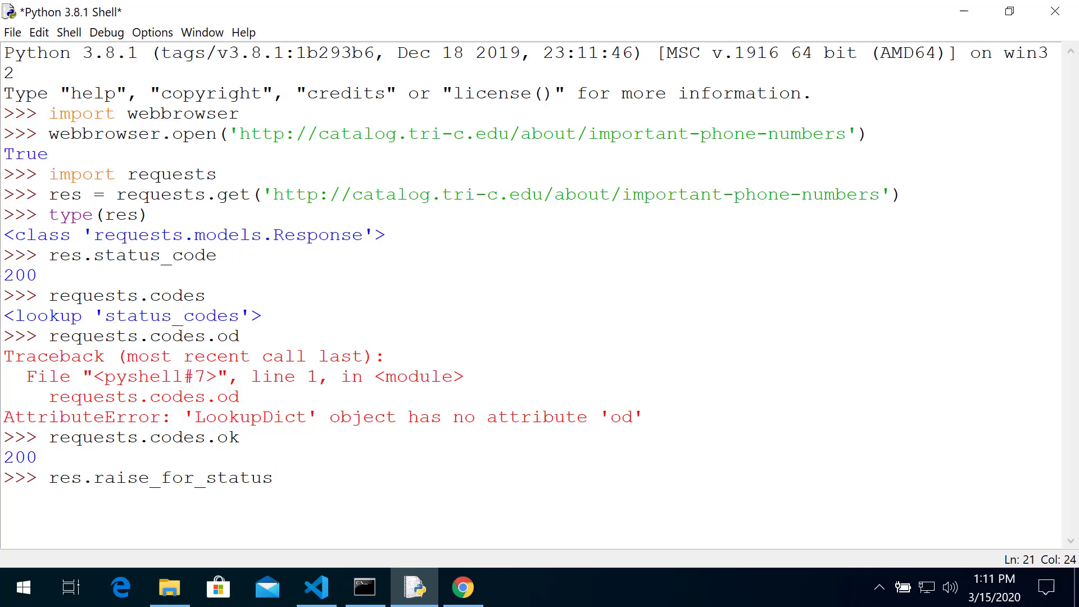
pyautogui.write('()')
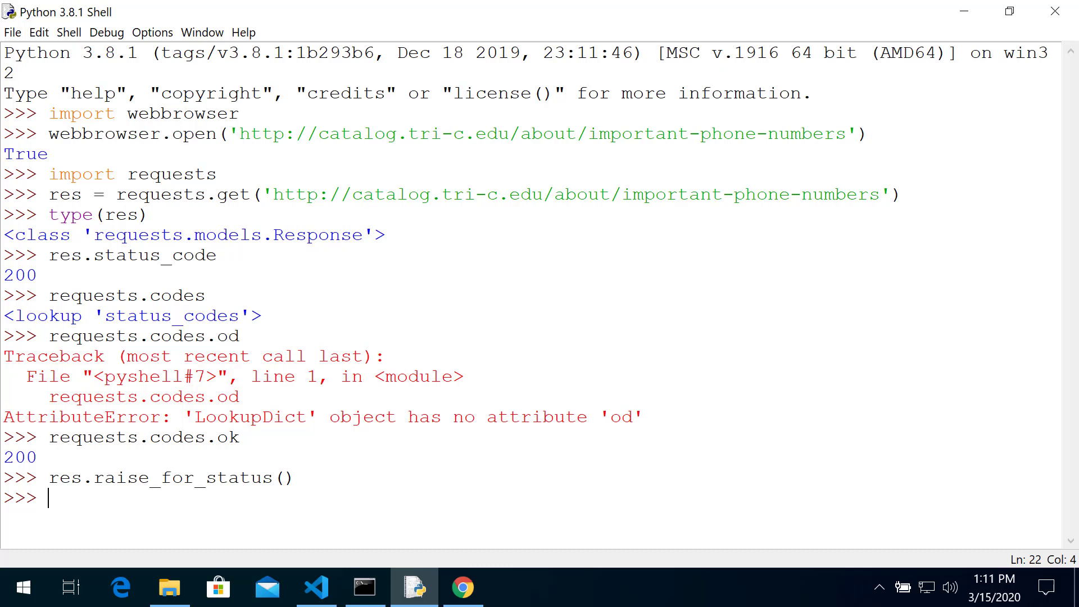
pyautogui.moveTo(43, 520)
pyautogui.write('beau')
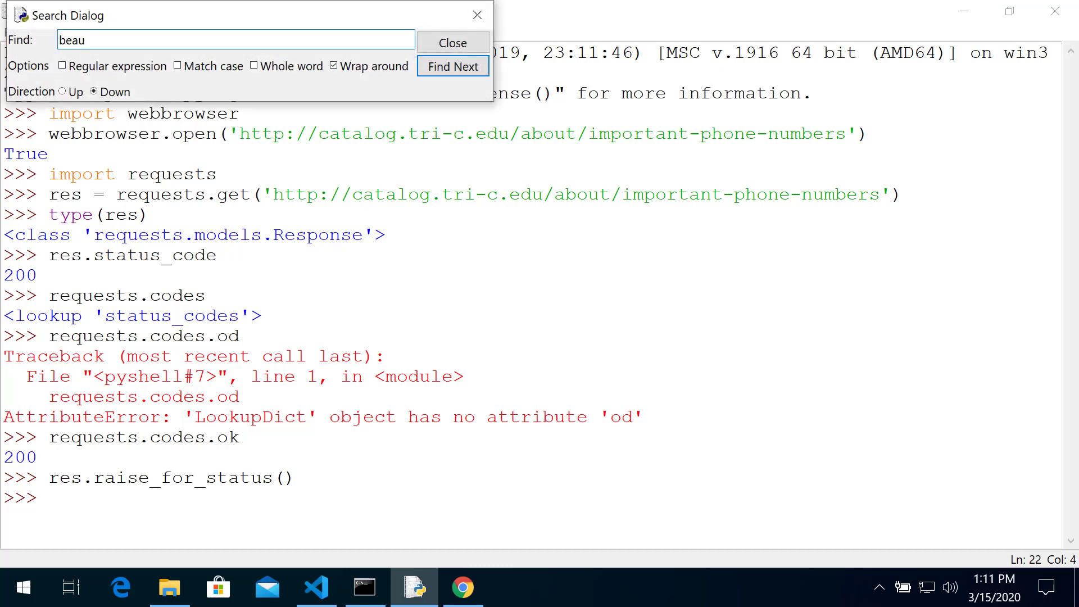
pyautogui.moveTo(473, 103)
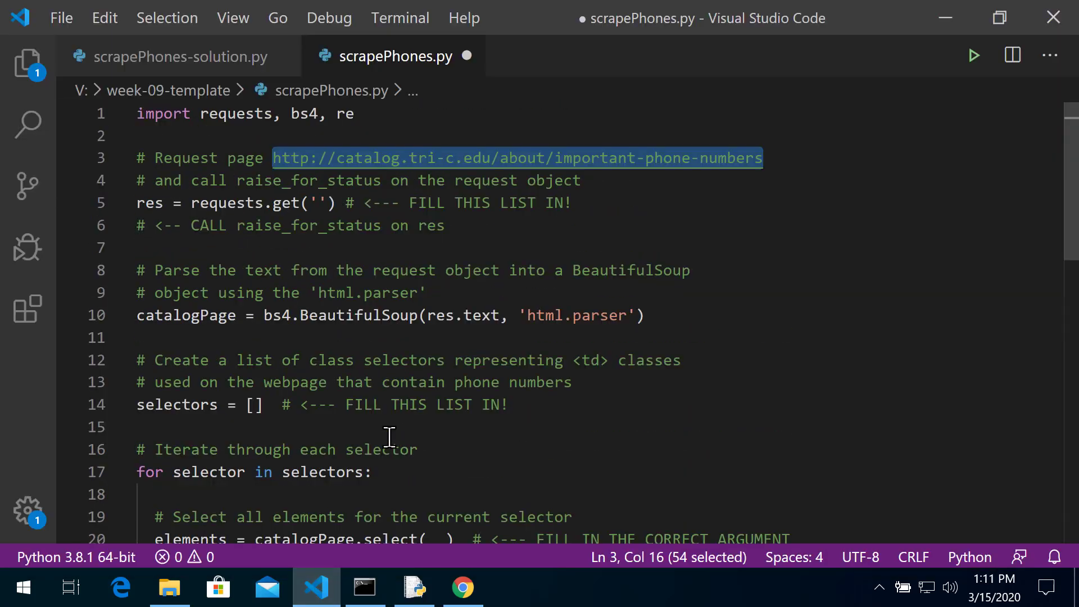
pyautogui.moveTo(539, 270)
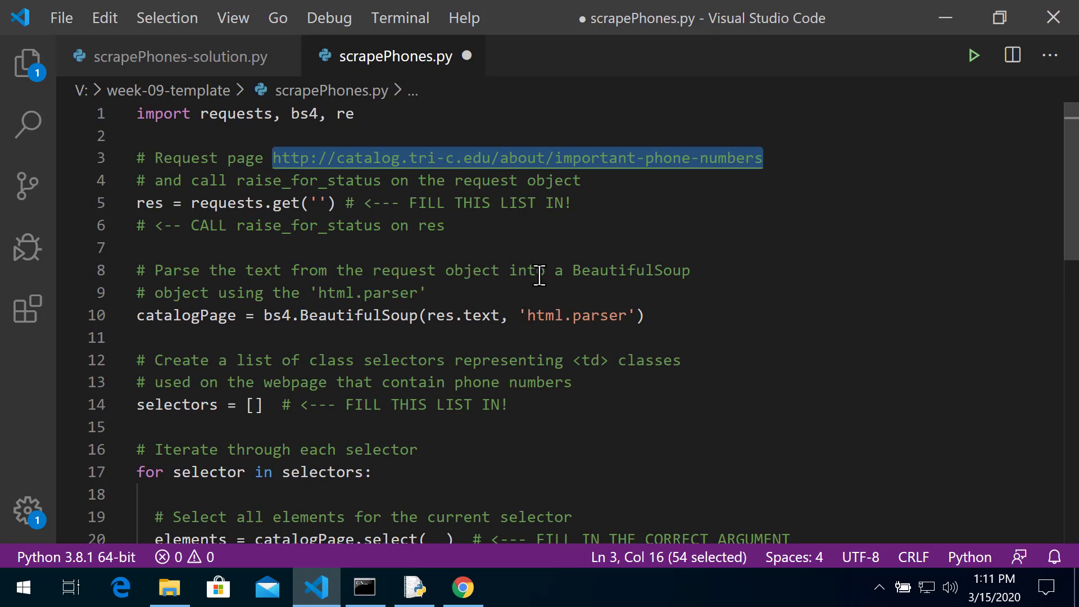
pyautogui.moveTo(419, 293)
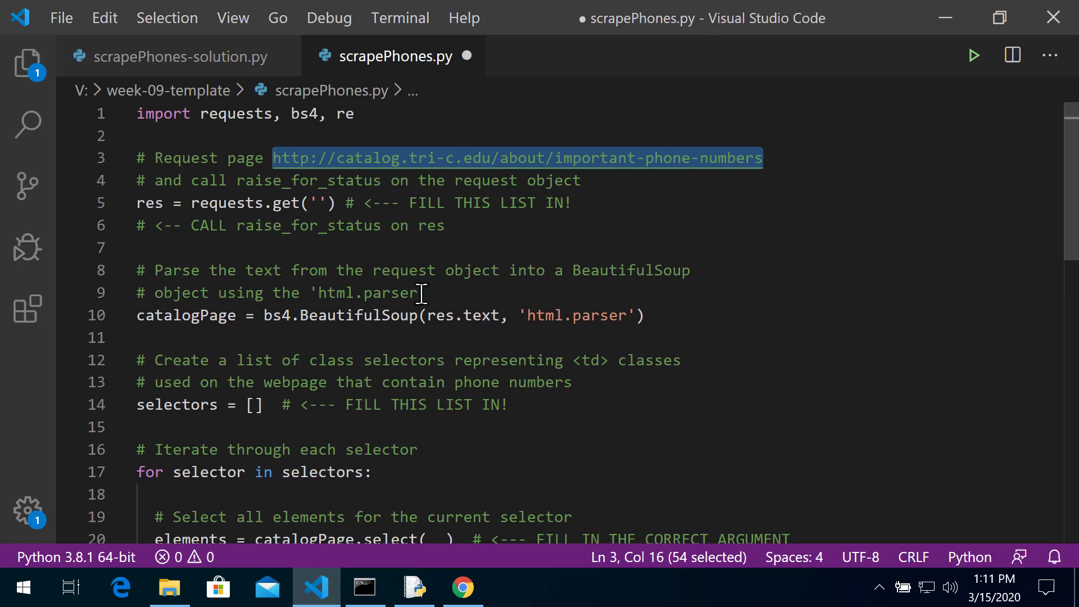
pyautogui.moveTo(599, 302)
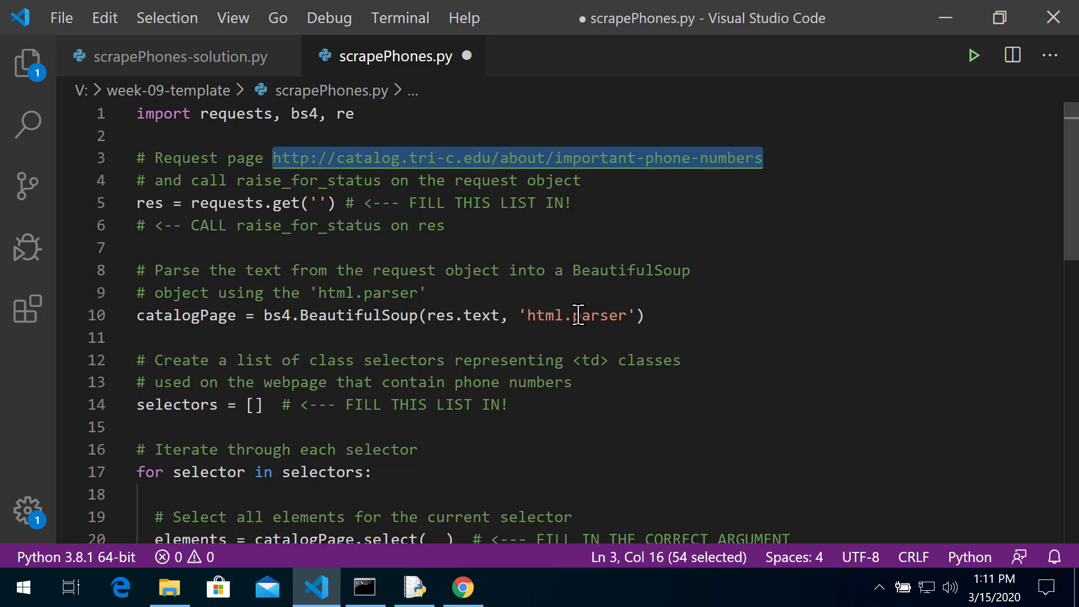
pyautogui.moveTo(521, 334)
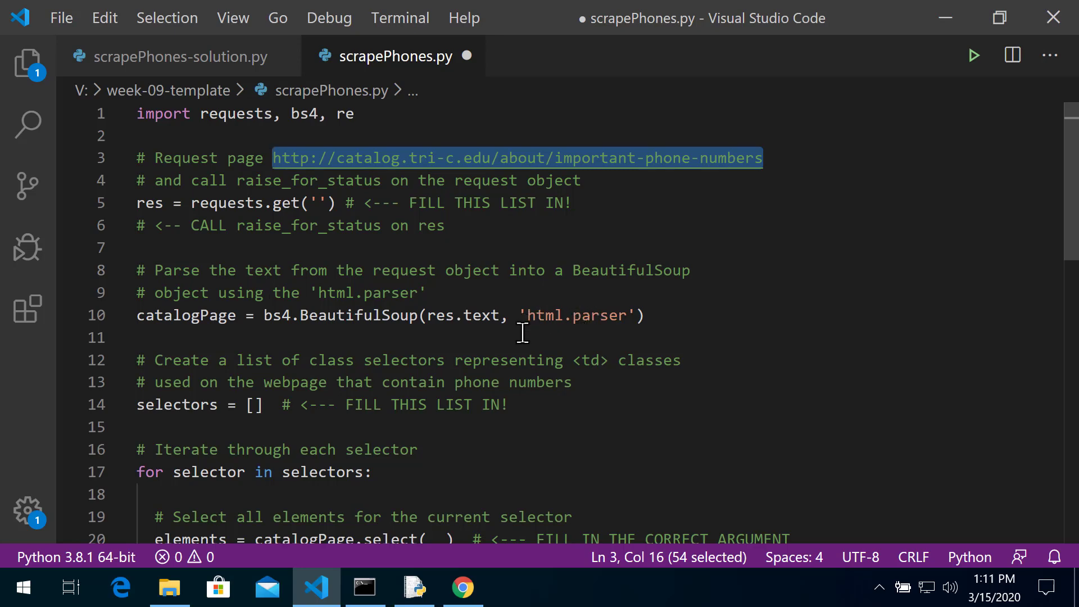
pyautogui.moveTo(485, 315)
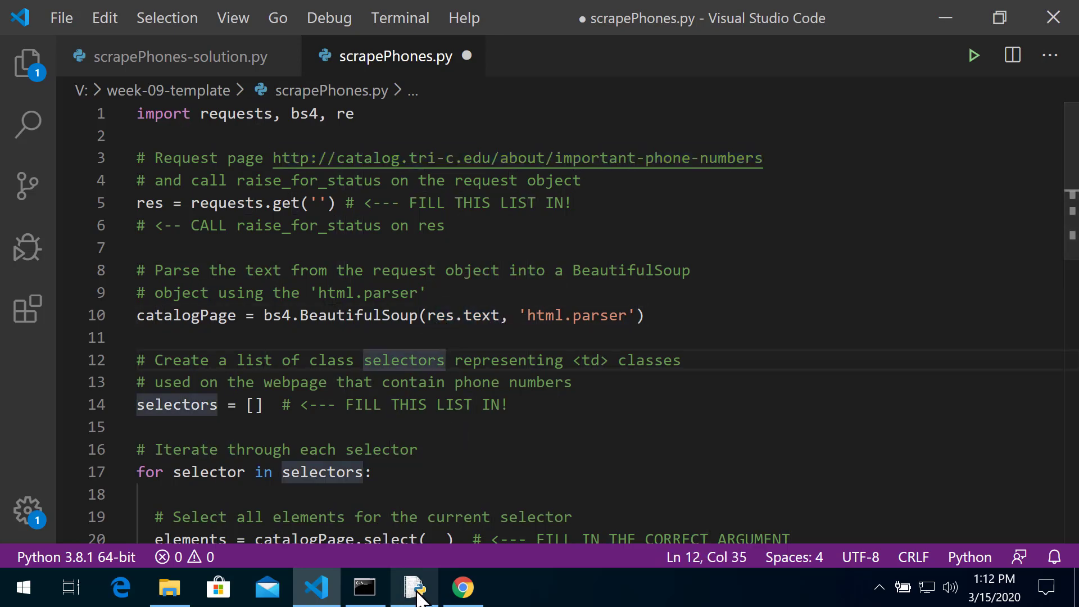
# - Print res.text, expand the squeezed 173-line output, and scroll through the raw HTML
pyautogui.click(412, 588)
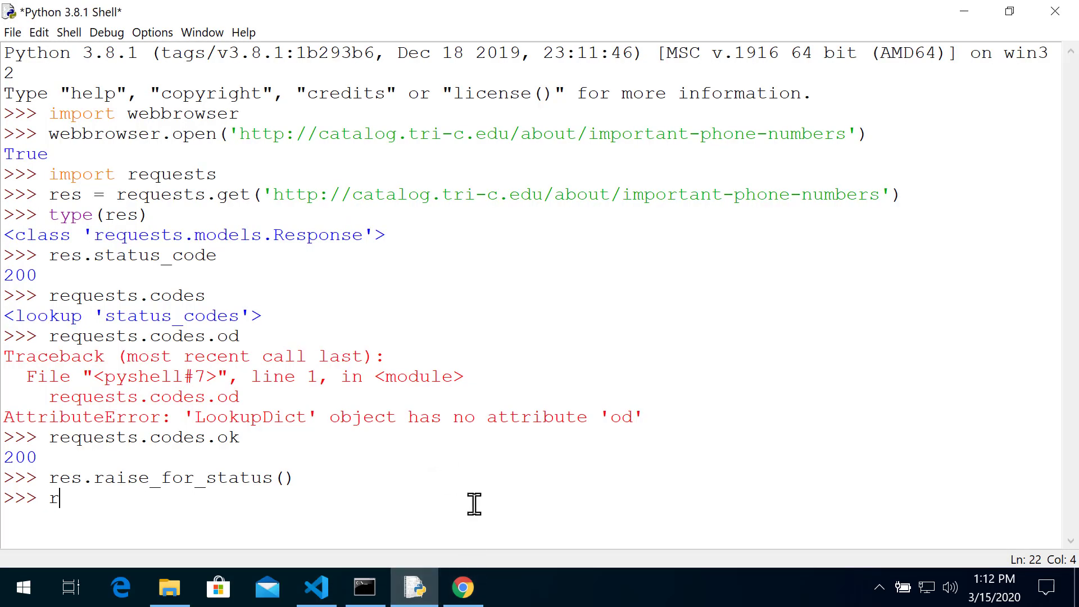
pyautogui.write('es.text')
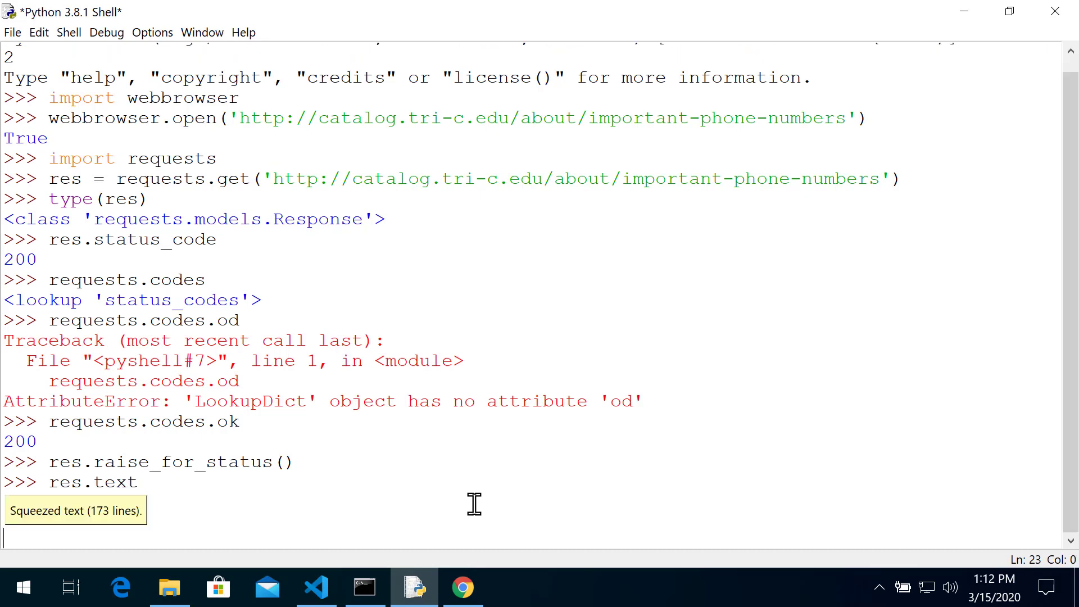
pyautogui.moveTo(87, 511)
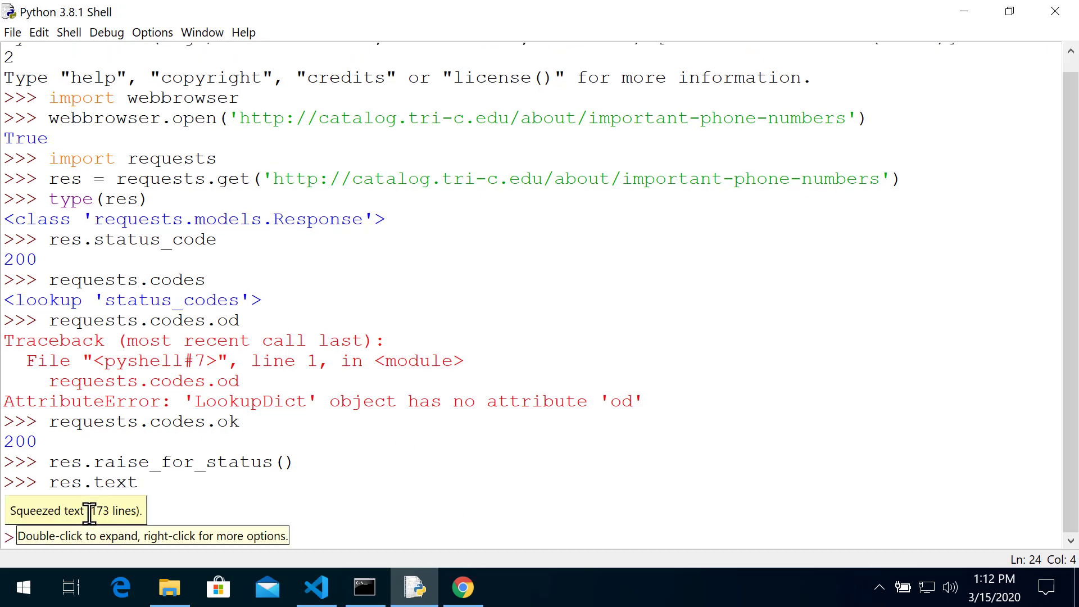
pyautogui.doubleClick(75, 511)
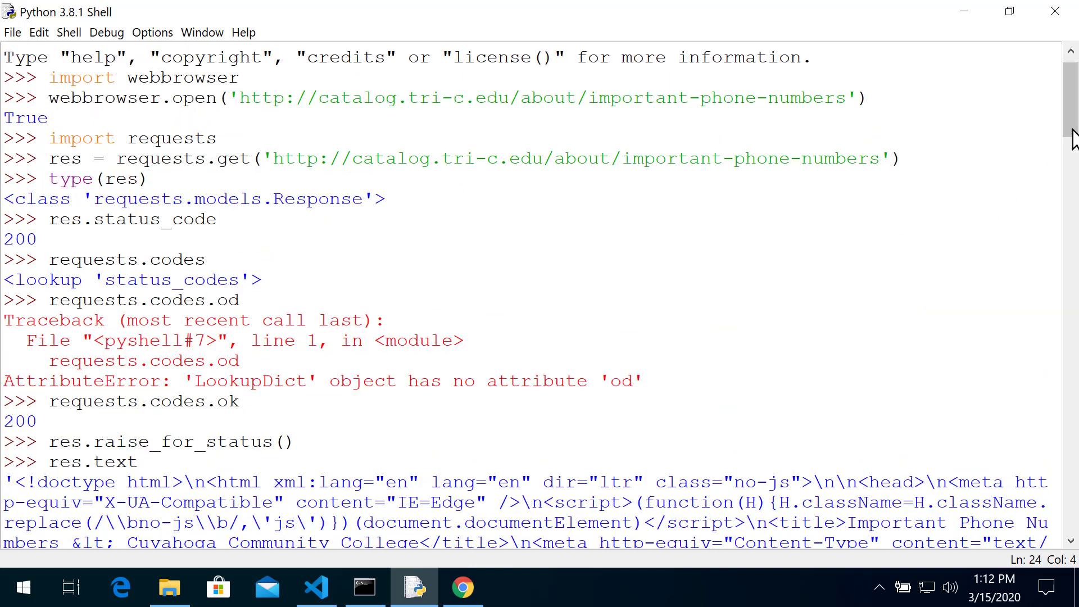
pyautogui.scroll(-3)
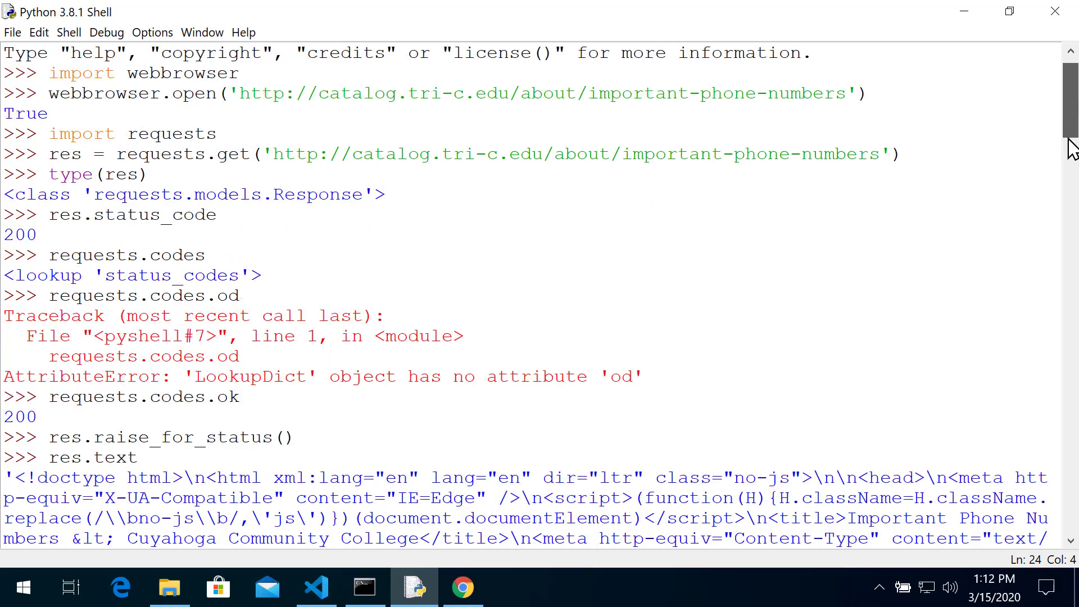
pyautogui.scroll(-3)
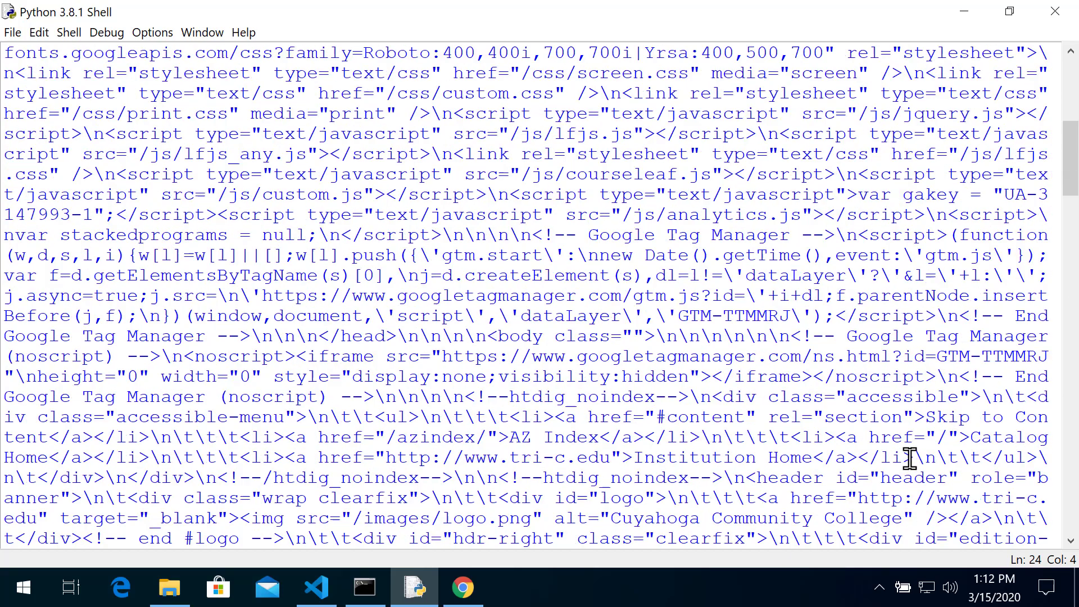
pyautogui.scroll(-3)
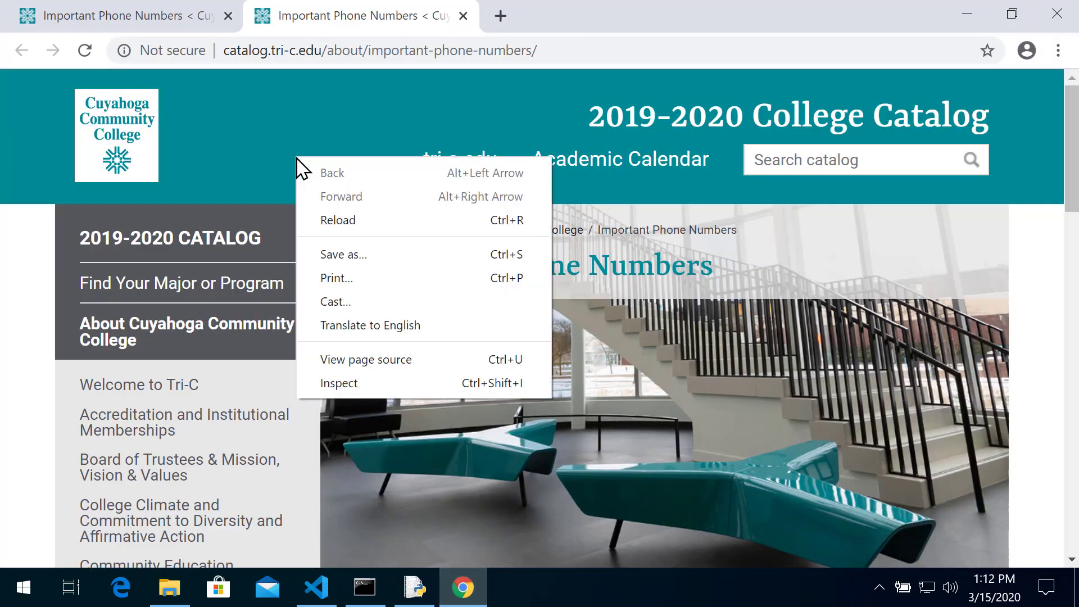
# - View the catalog page's HTML source in Chrome, matching the res.text output
pyautogui.click(367, 358)
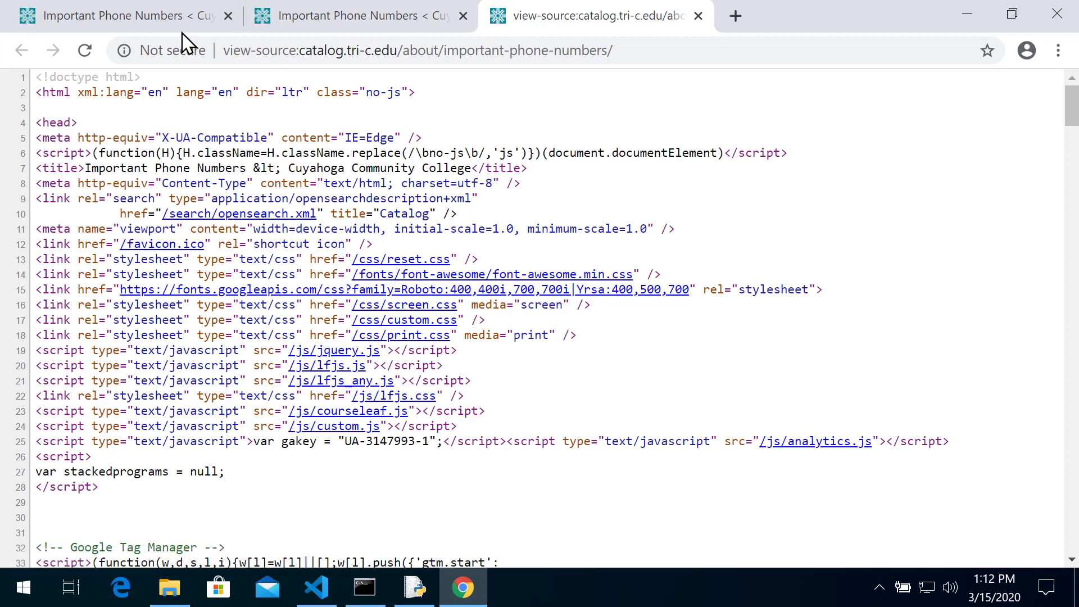
pyautogui.click(363, 588)
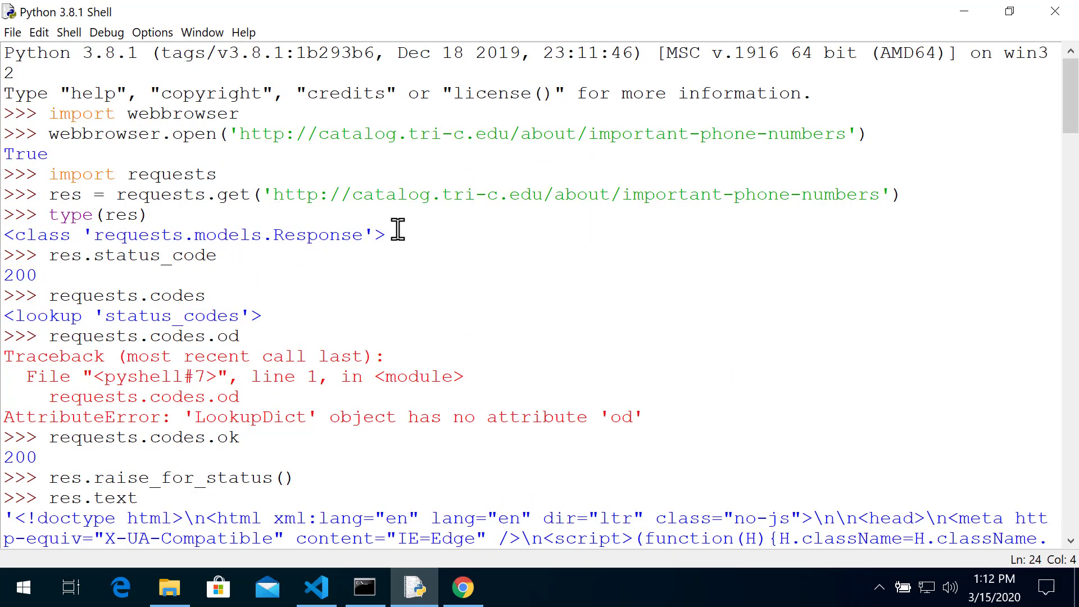
pyautogui.moveTo(104, 194)
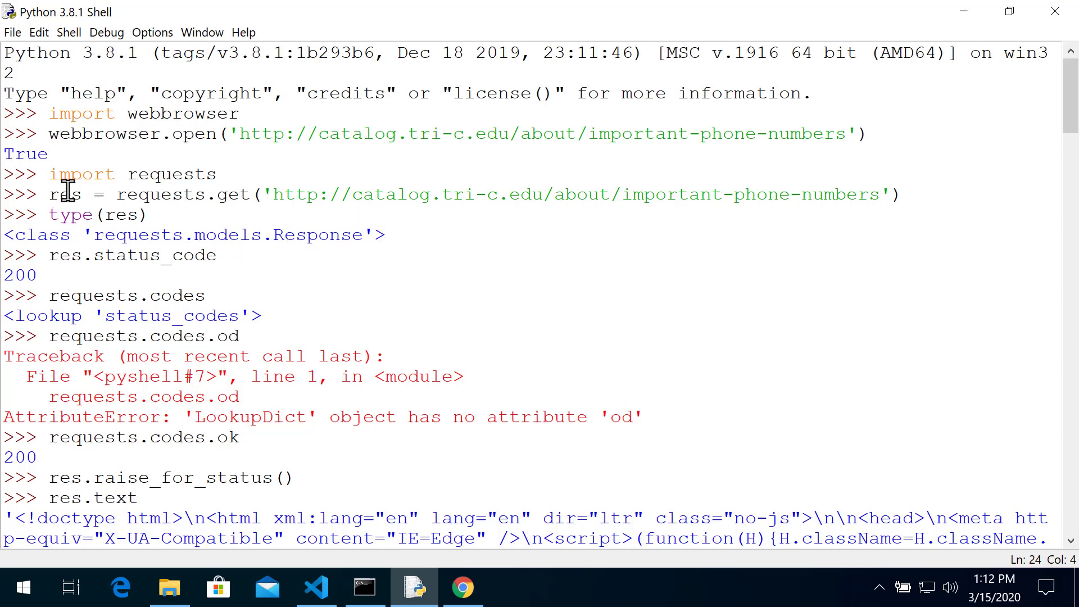
pyautogui.moveTo(250, 265)
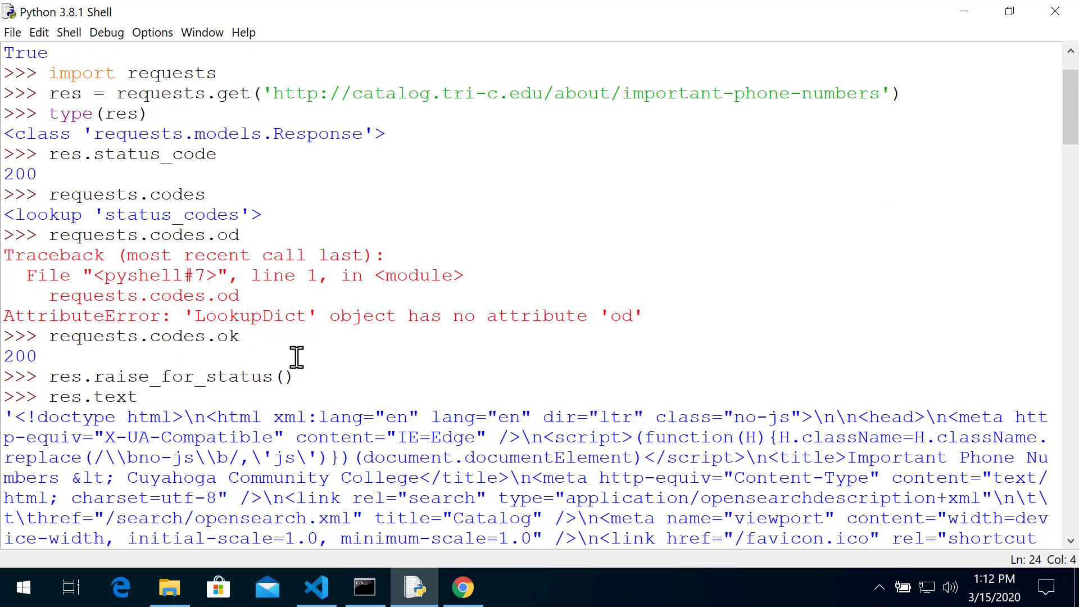
pyautogui.moveTo(204, 391)
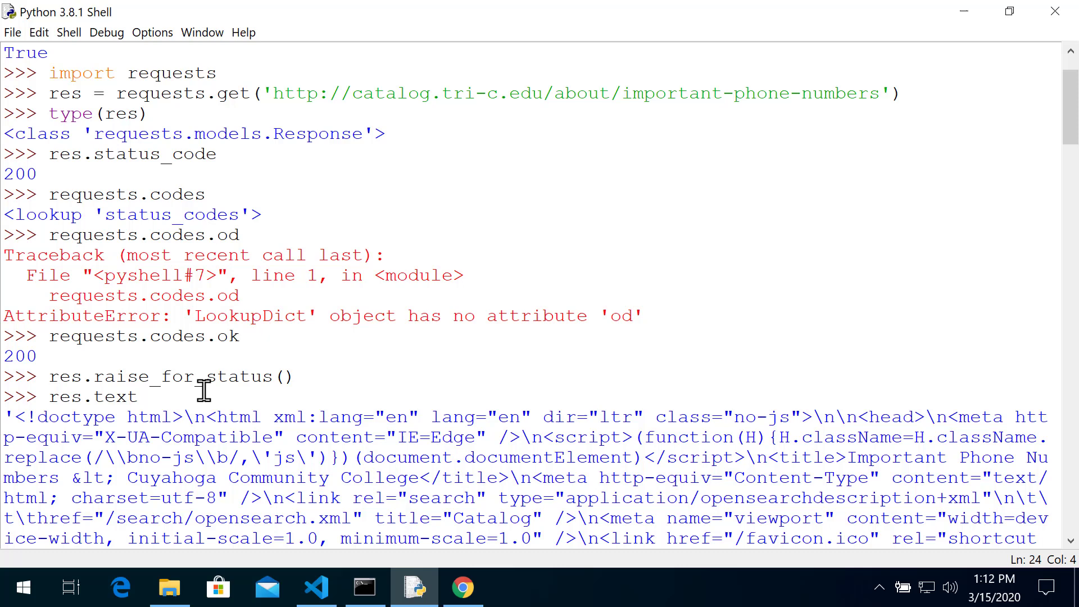